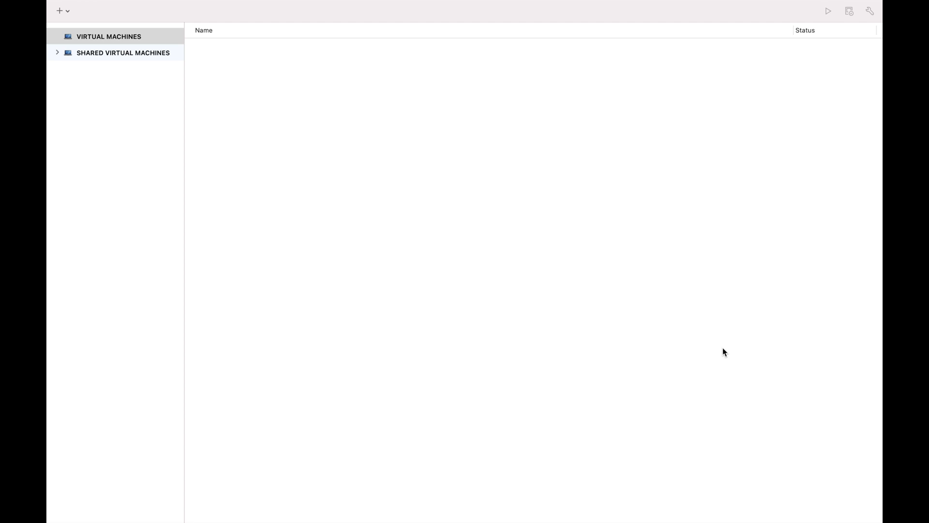
mouse_move(485, 140)
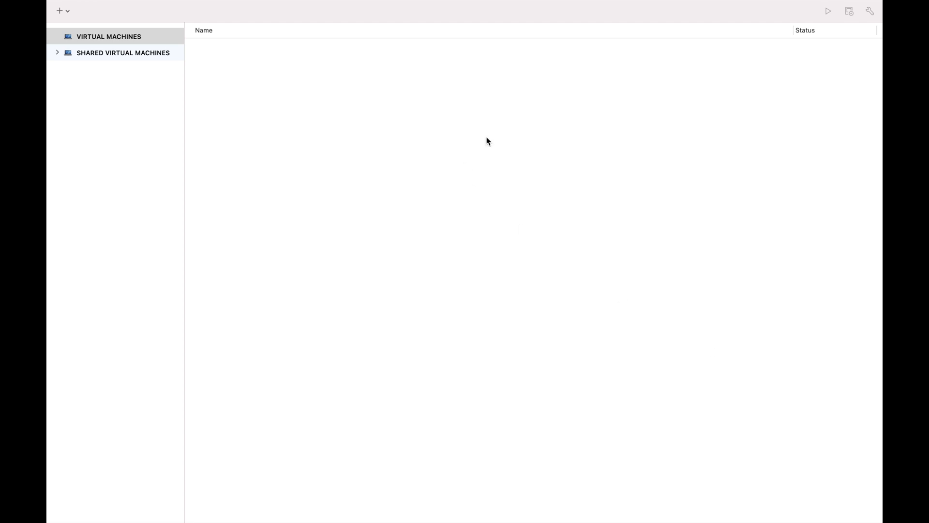
mouse_move(70, 14)
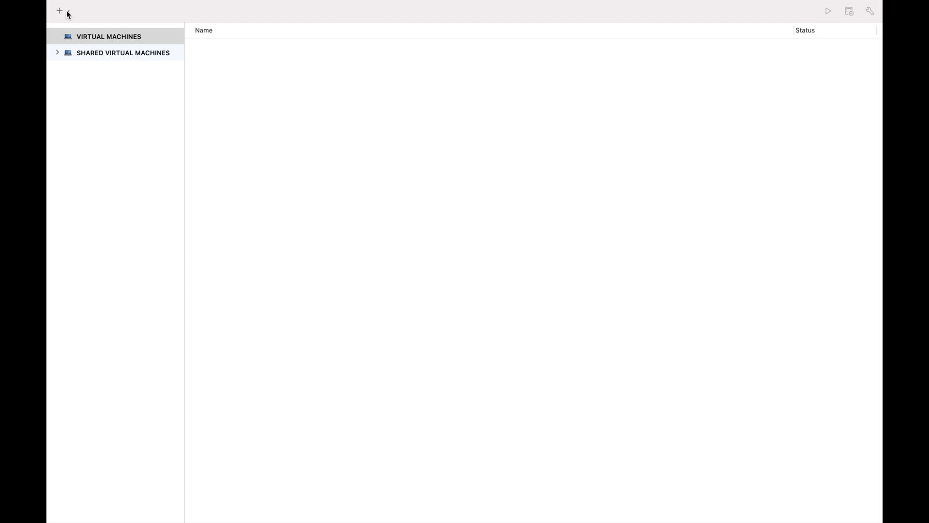
Create a custom Other 64-bit Arm virtual machine with a new 8 GB virtual disk
left_click(60, 10)
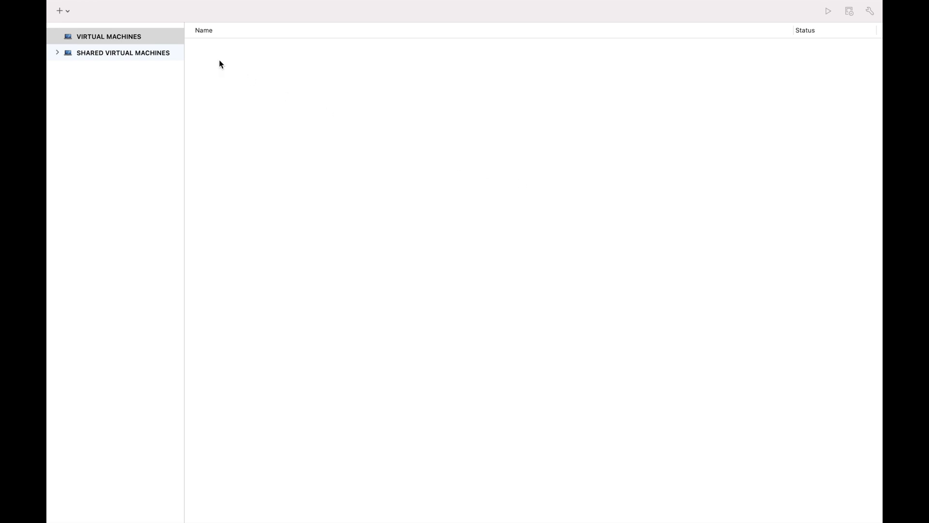
left_click(59, 10)
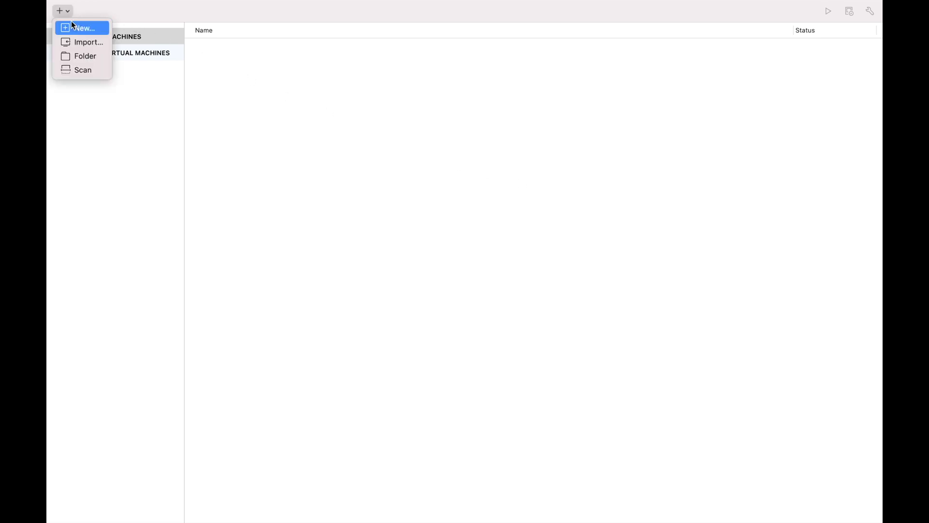
mouse_move(77, 31)
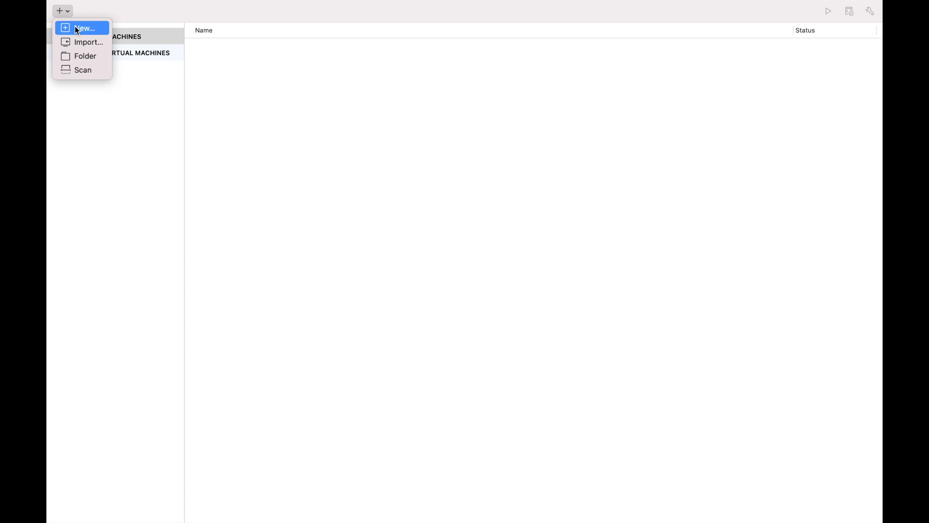
left_click(83, 28)
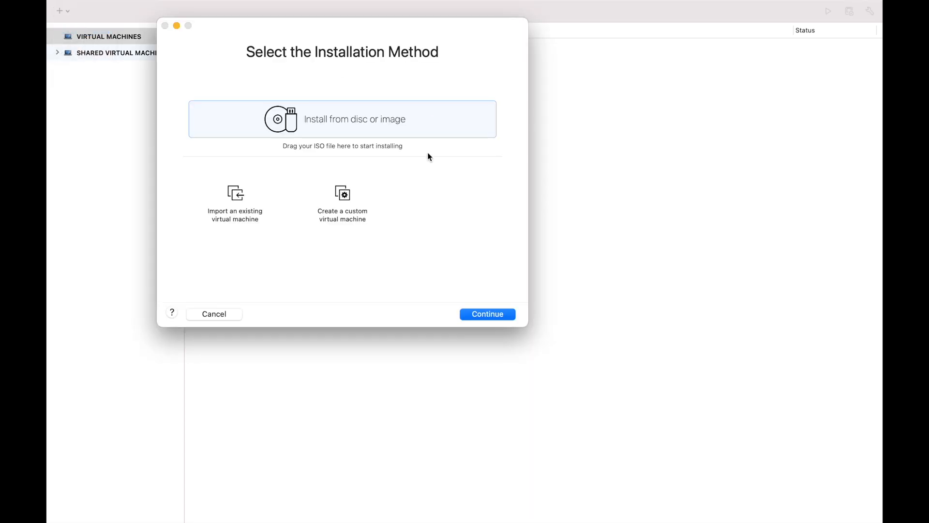
mouse_move(485, 82)
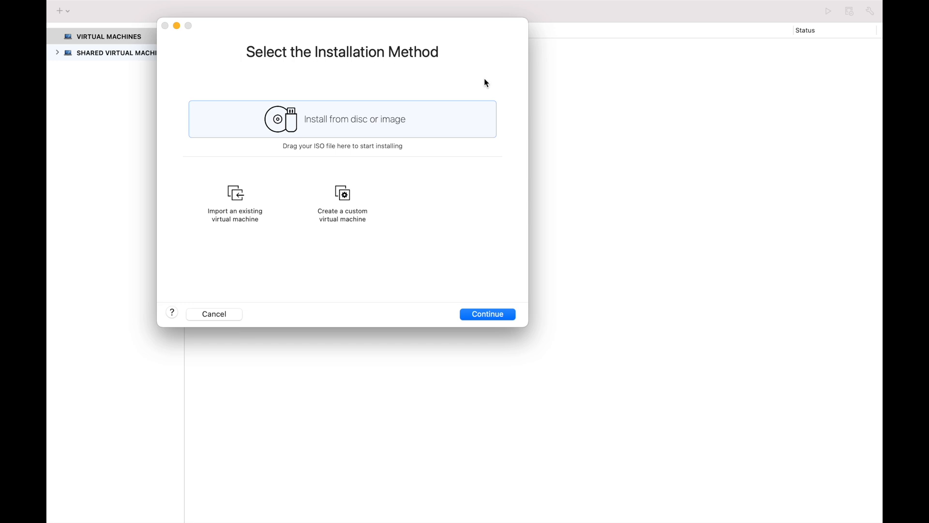
left_click(343, 203)
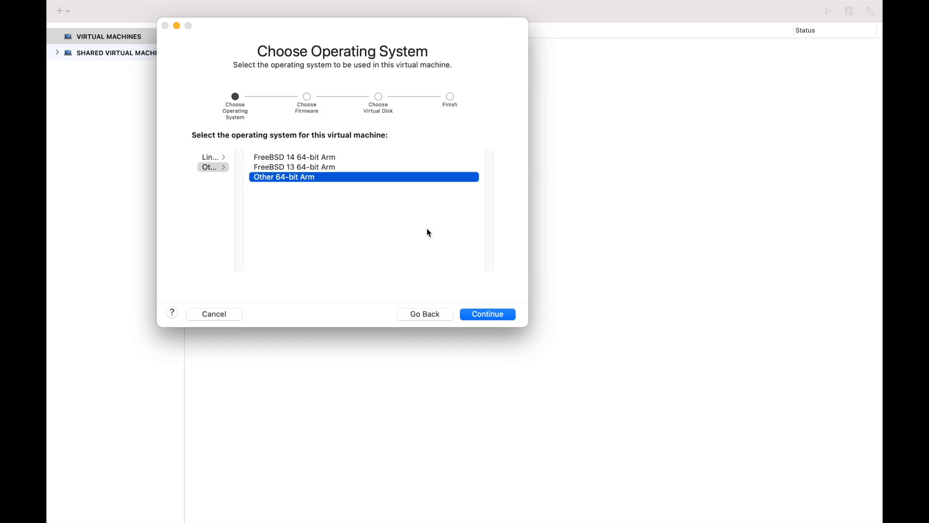
mouse_move(259, 188)
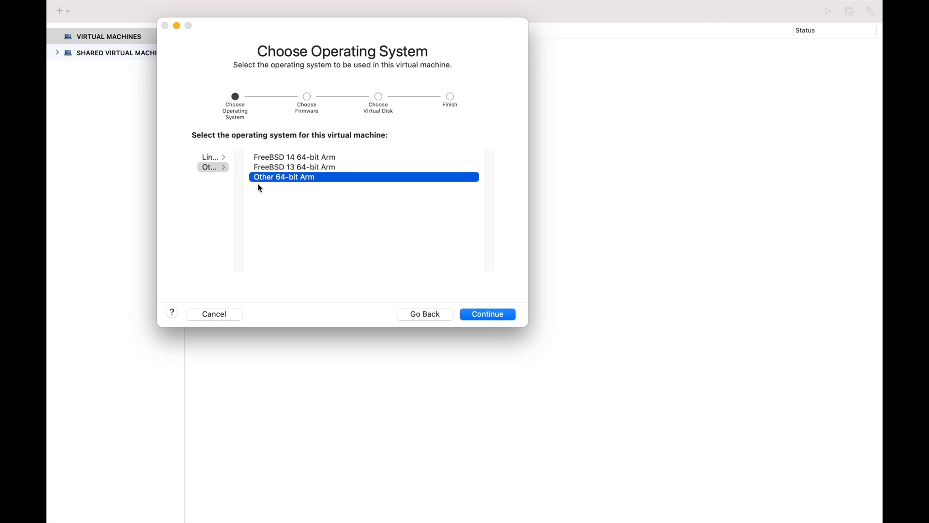
mouse_move(318, 189)
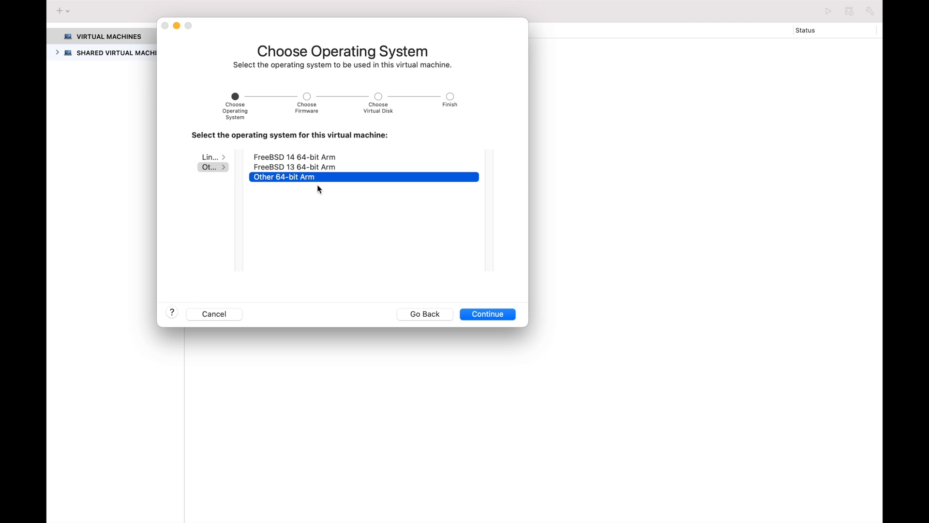
left_click(487, 313)
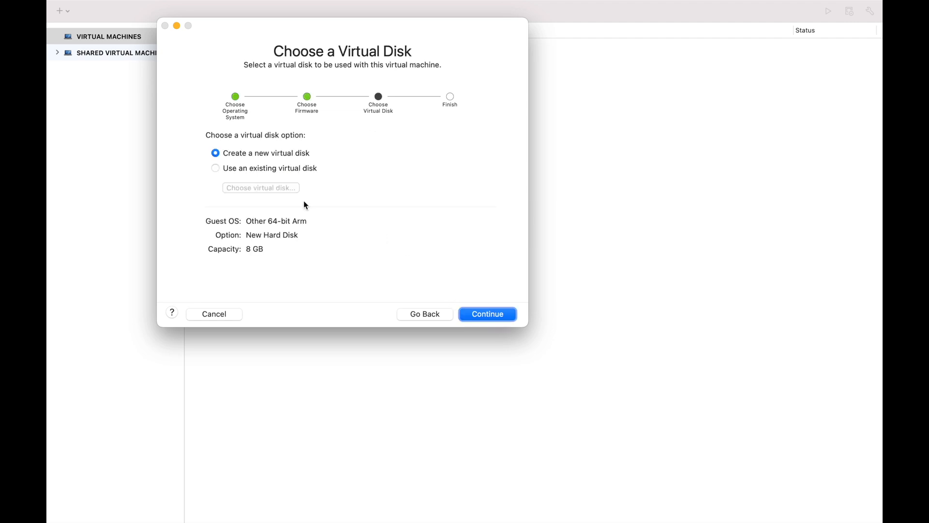
mouse_move(346, 149)
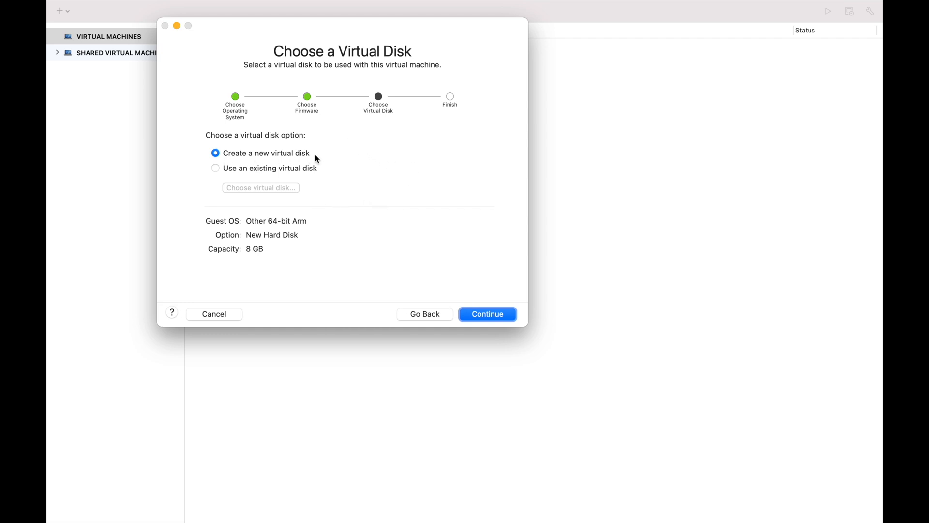
left_click(487, 314)
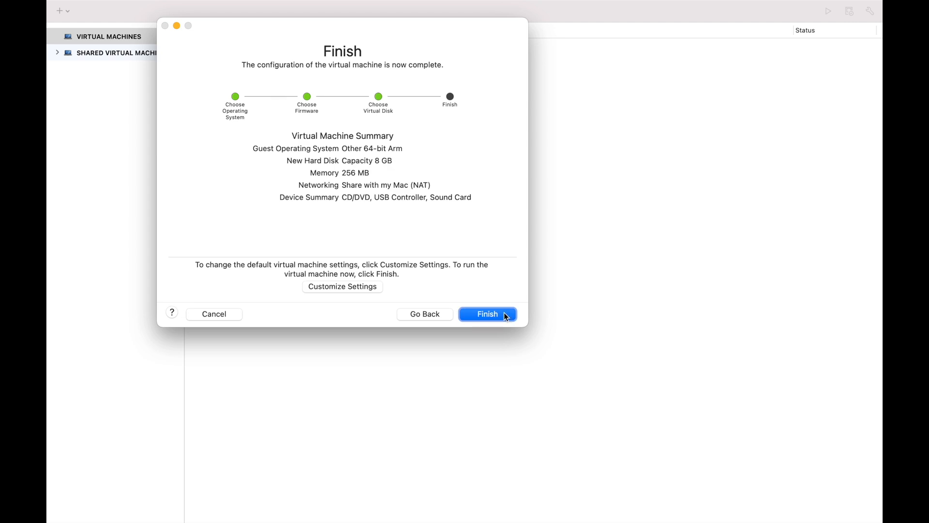
Finish the wizard and name the machine 'Windows 10 Insider Preview' in the Virtual Machines folder
left_click(487, 313)
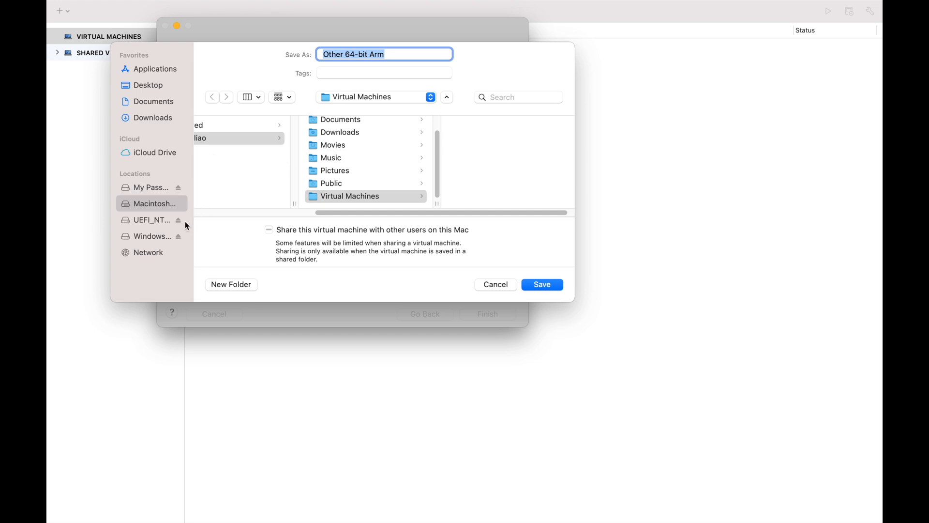
left_click(349, 196)
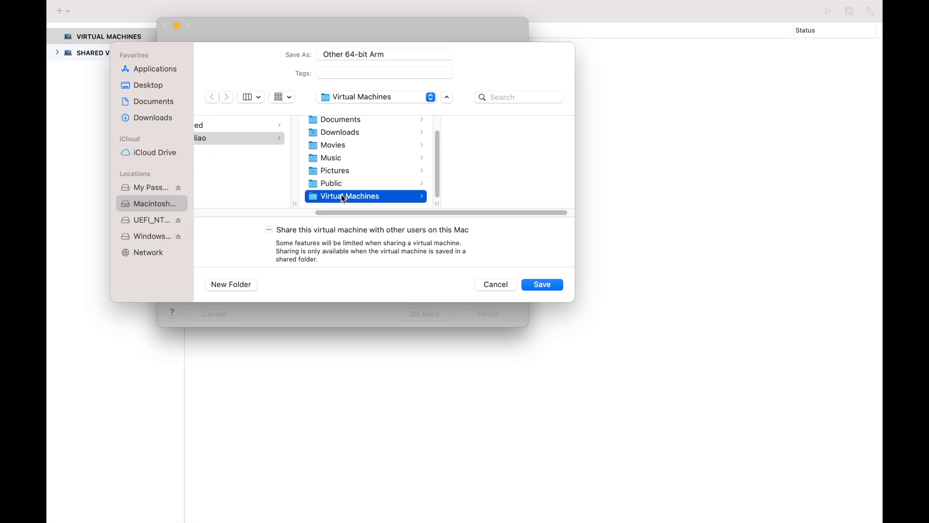
left_click(384, 53)
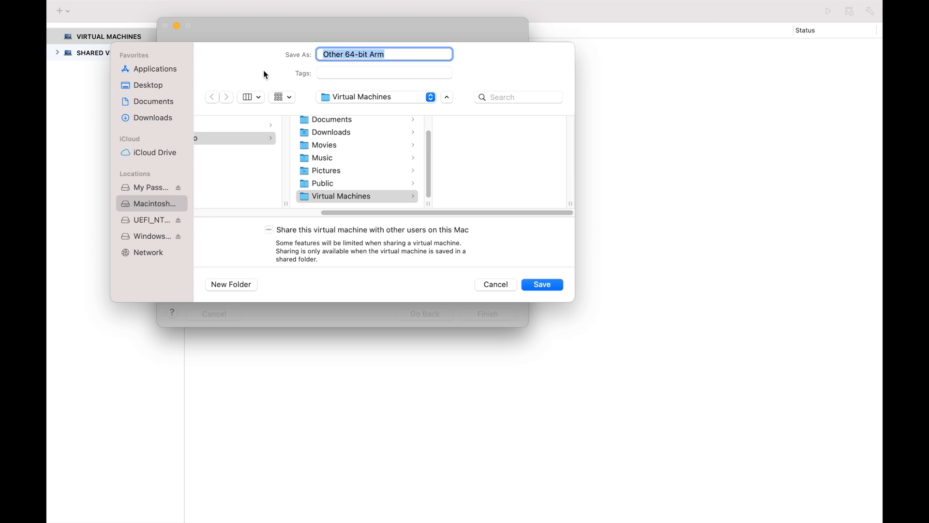
type("Wind")
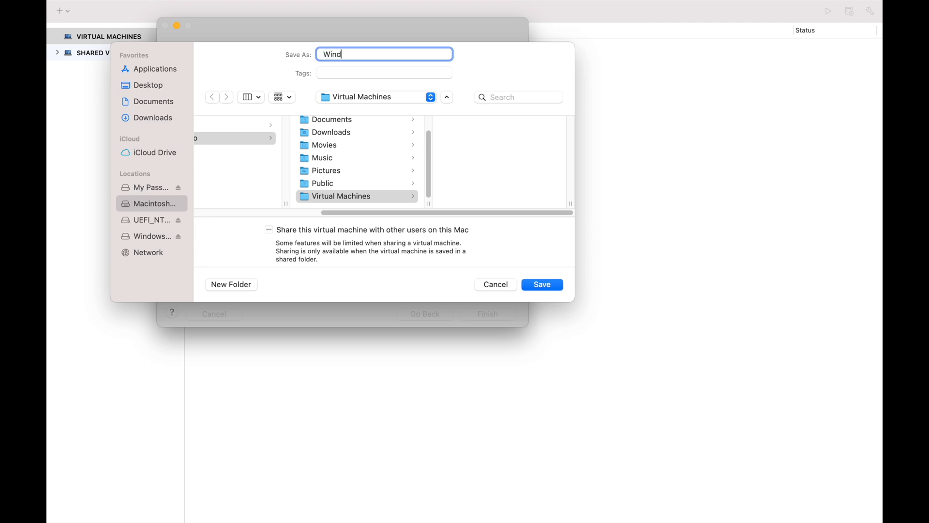
type("ows")
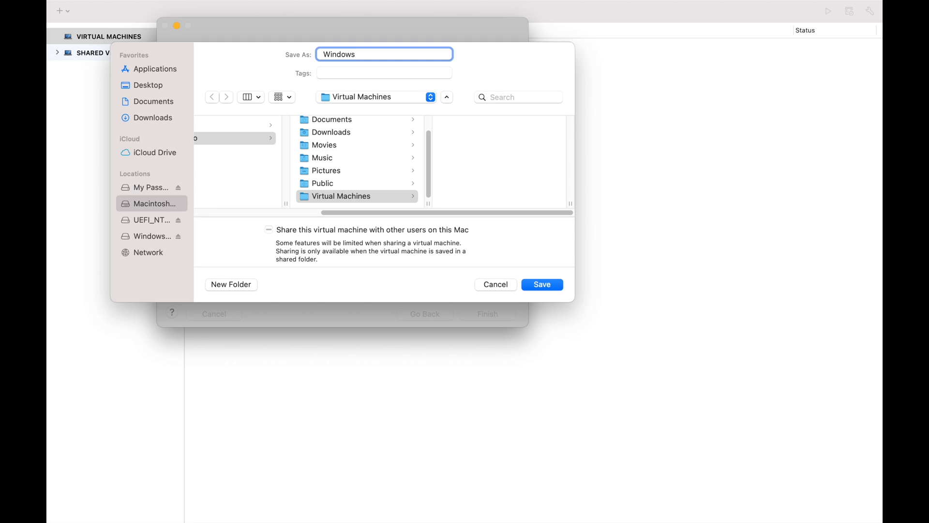
type("10 Insidr")
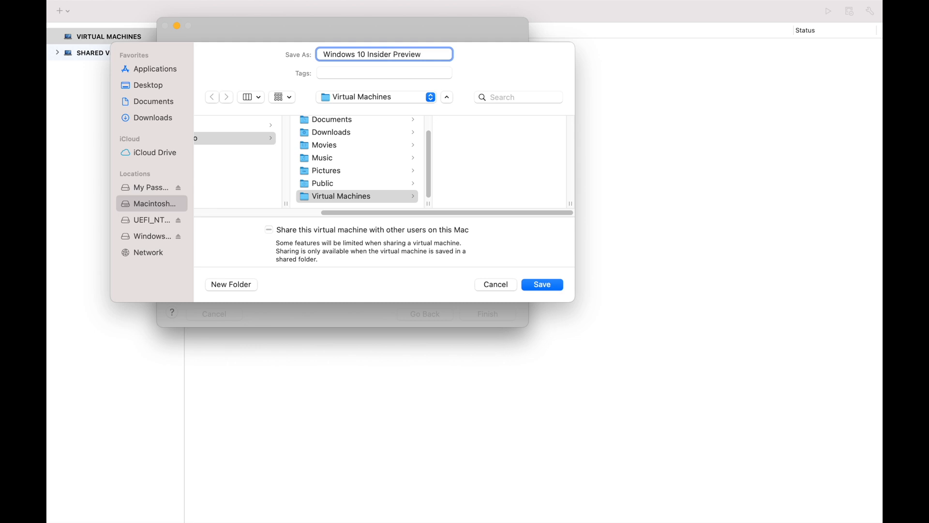
mouse_move(490, 248)
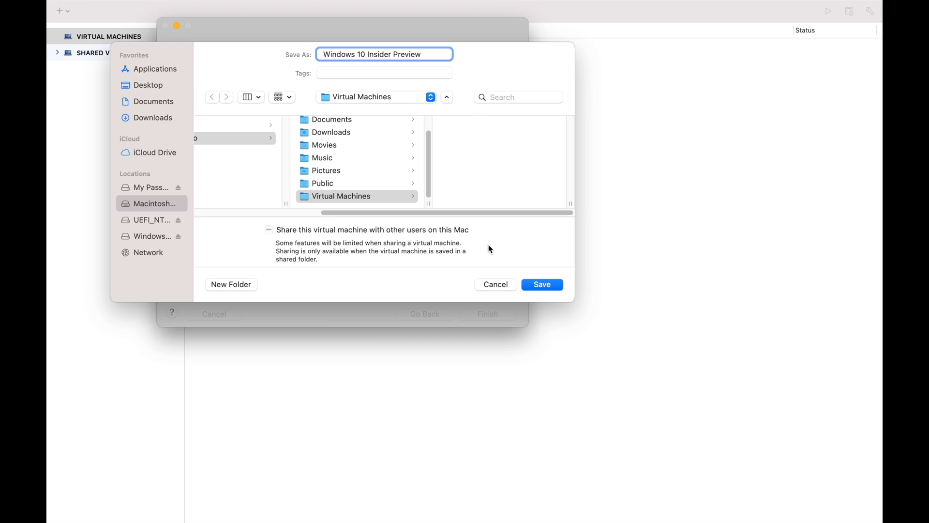
mouse_move(546, 288)
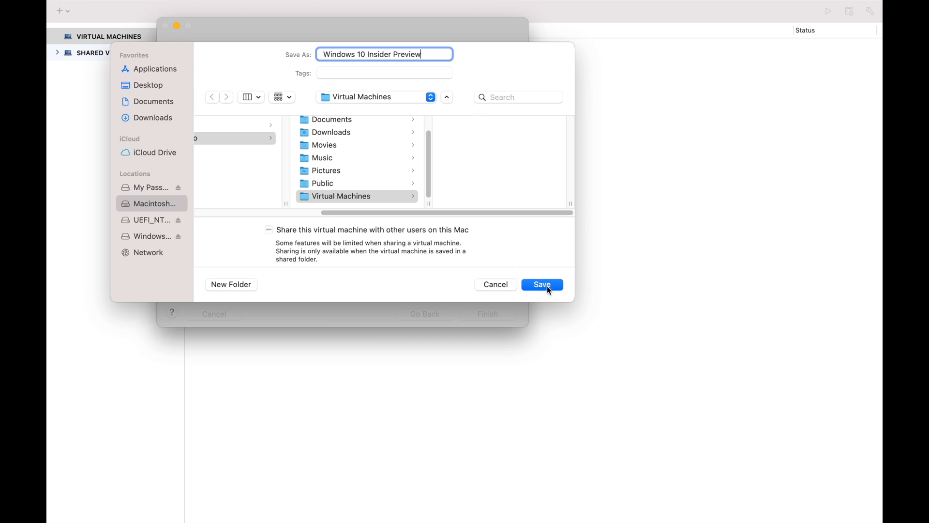
Save the machine, then set 4 processor cores and 4096 MB of memory
left_click(542, 285)
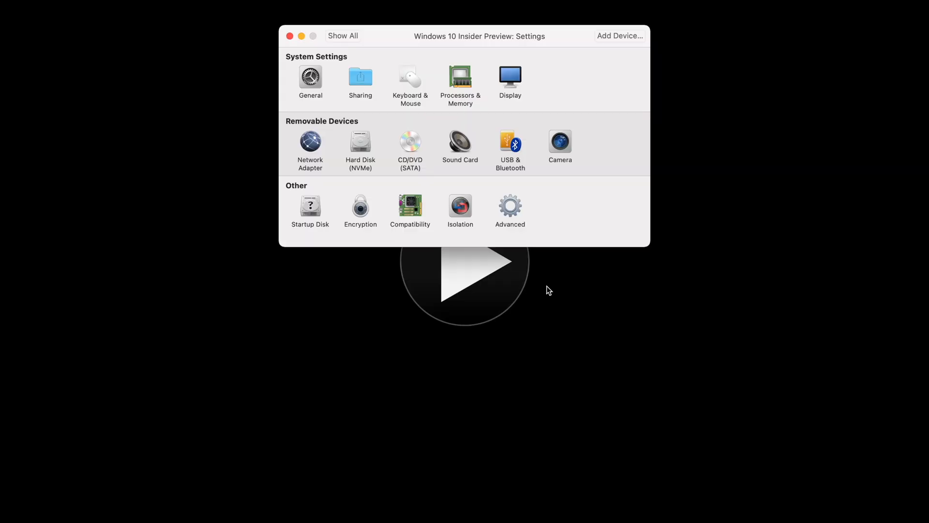
mouse_move(391, 41)
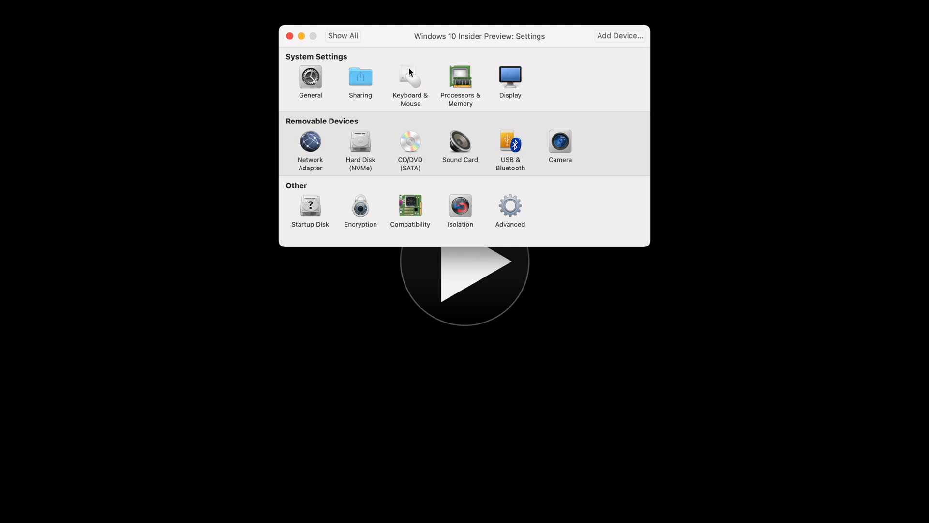
mouse_move(466, 74)
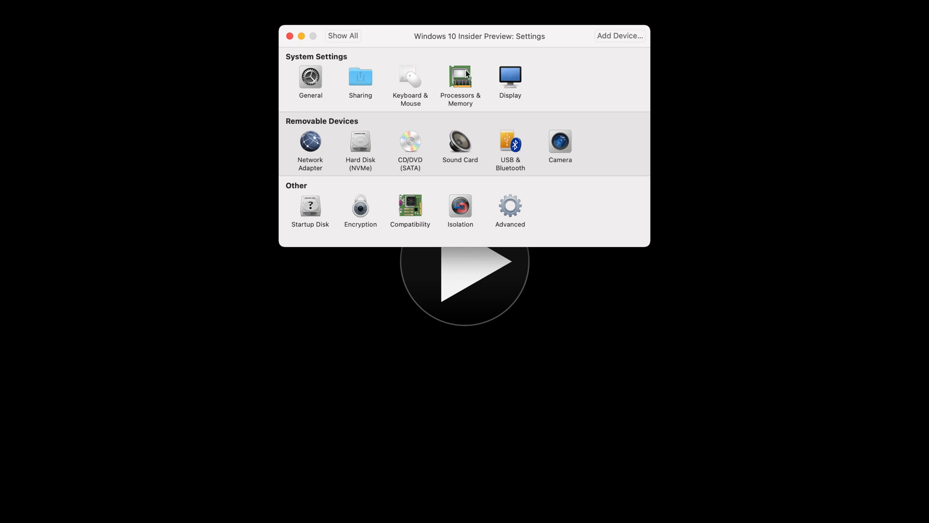
left_click(460, 77)
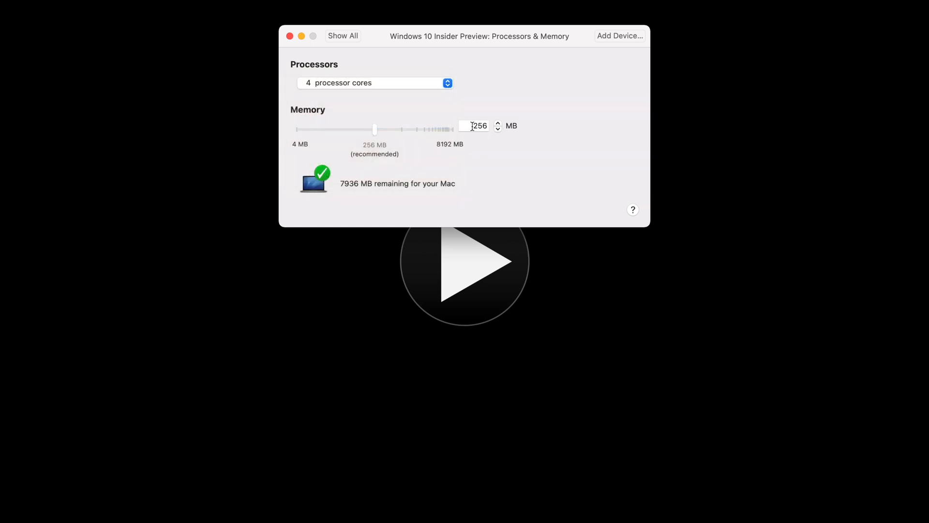
left_click(474, 125)
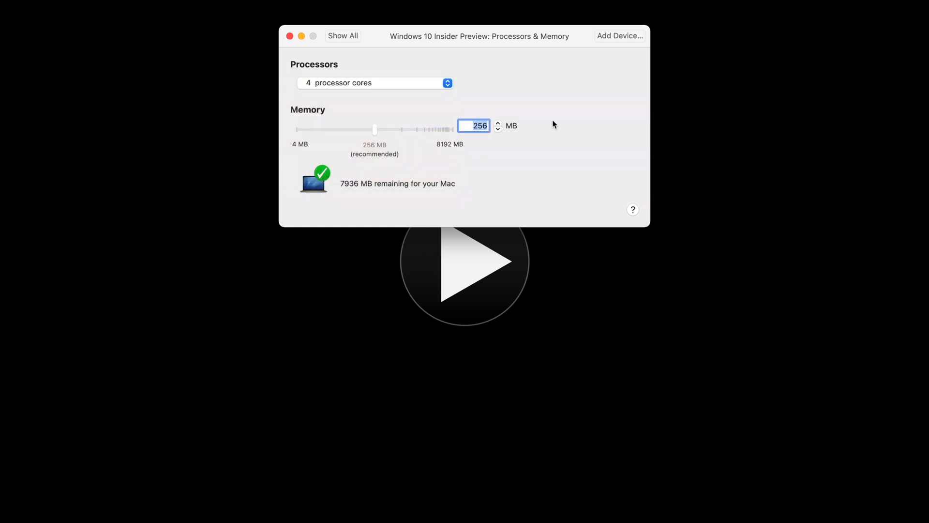
type("4096")
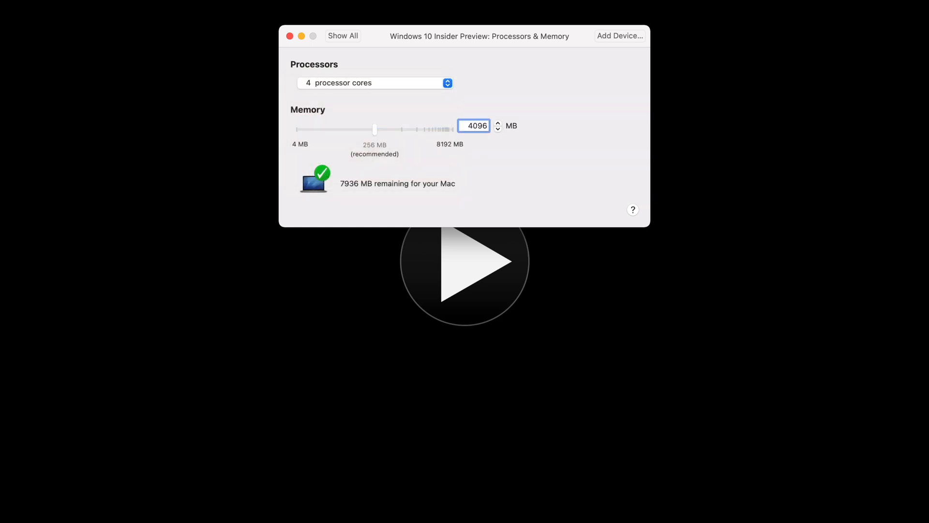
left_click_drag(375, 129, 441, 129)
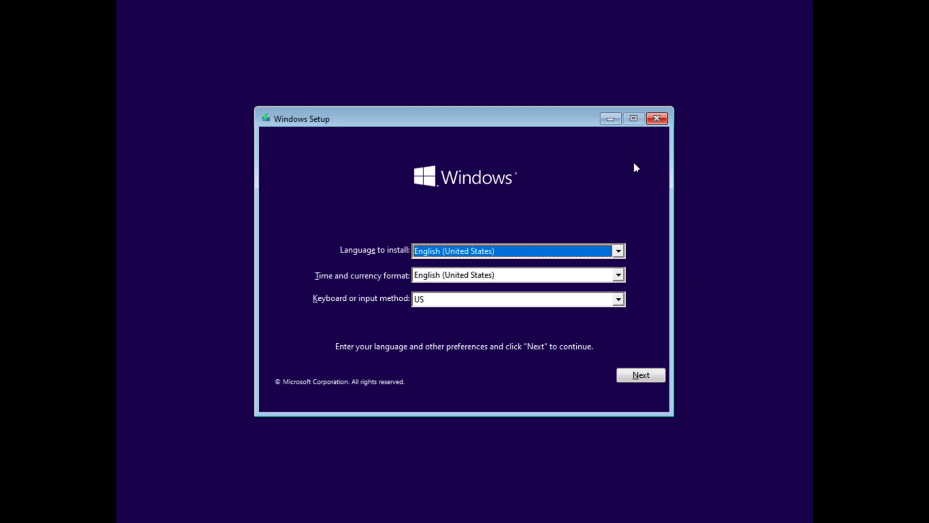
mouse_move(587, 282)
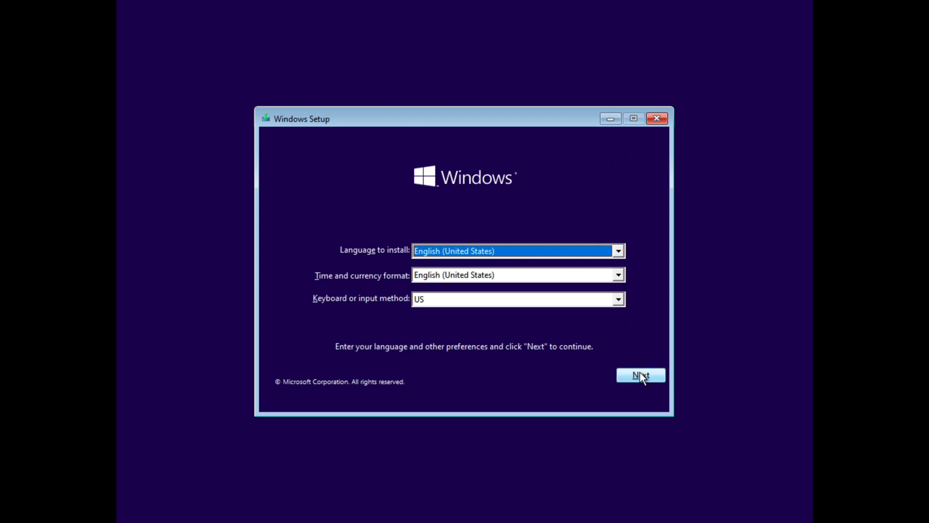
Start Windows installation with default language, no product key, choosing Windows 10 Pro
left_click(641, 375)
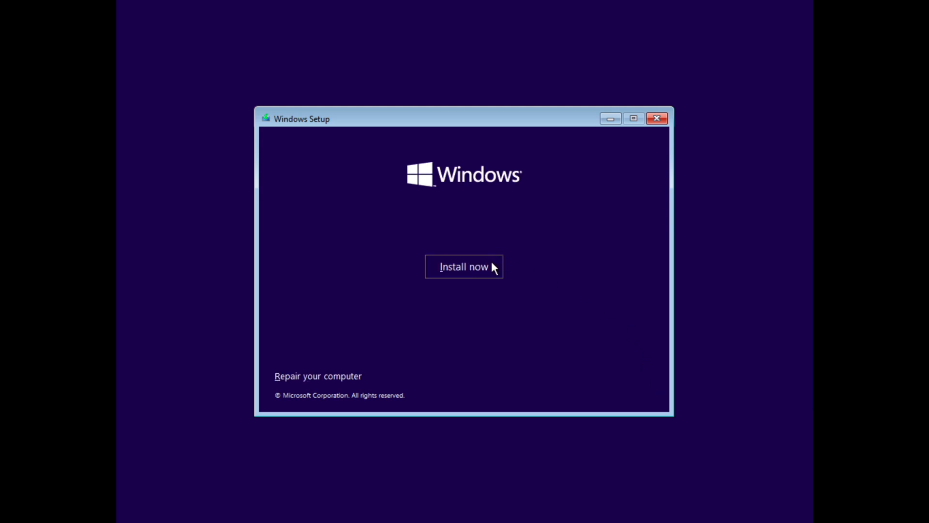
left_click(463, 266)
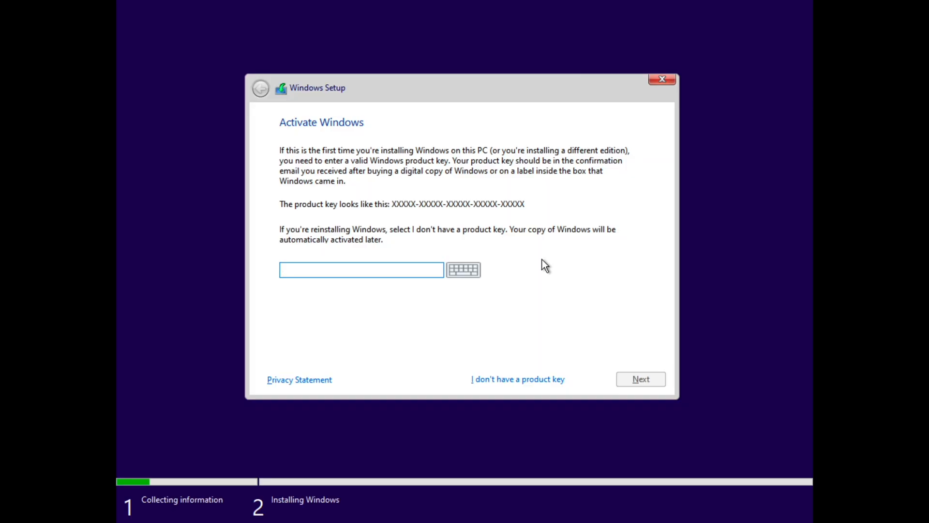
left_click(540, 379)
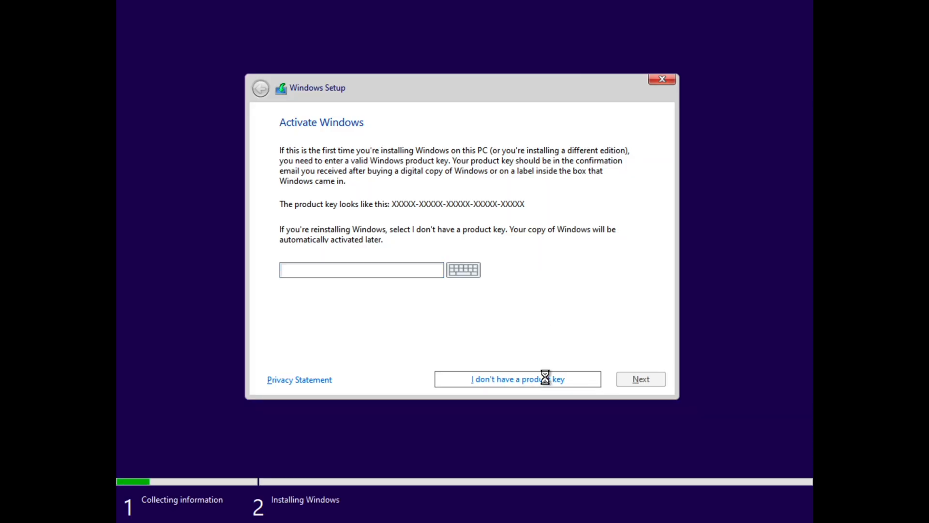
left_click(518, 379)
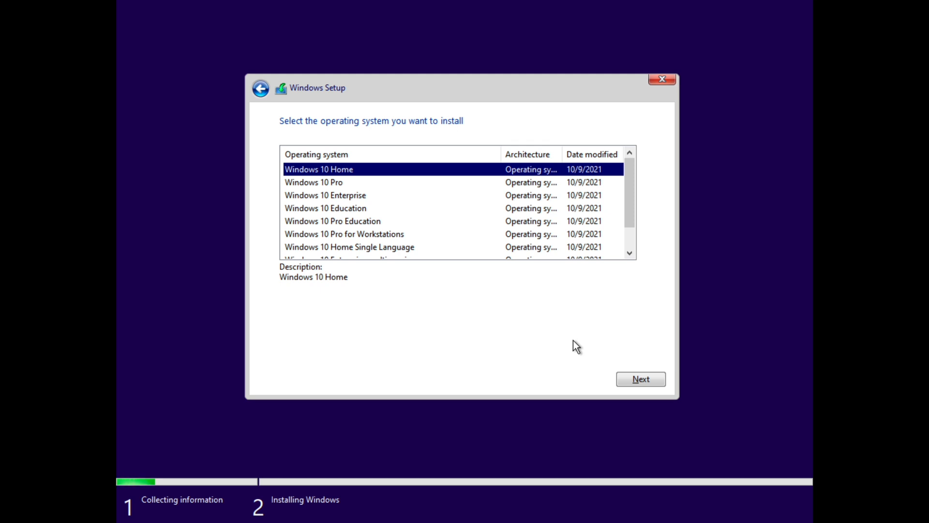
left_click(314, 182)
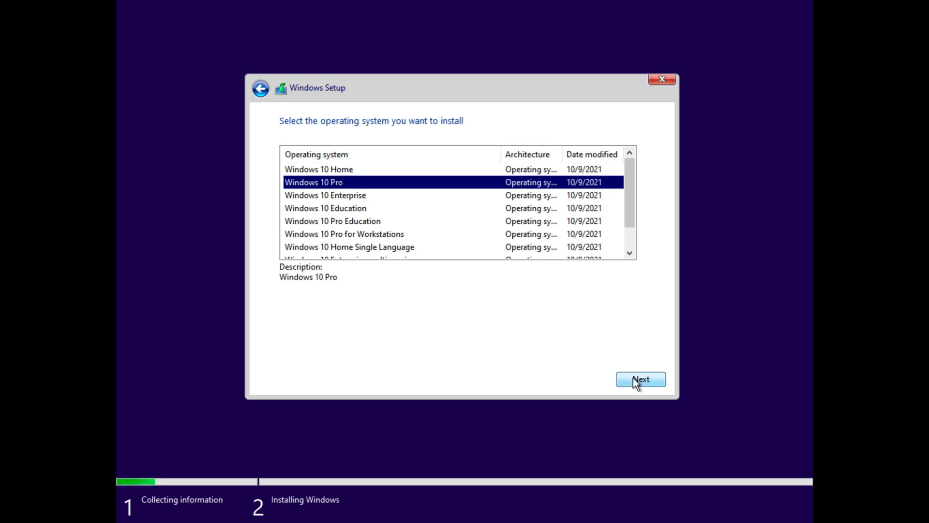
left_click(641, 379)
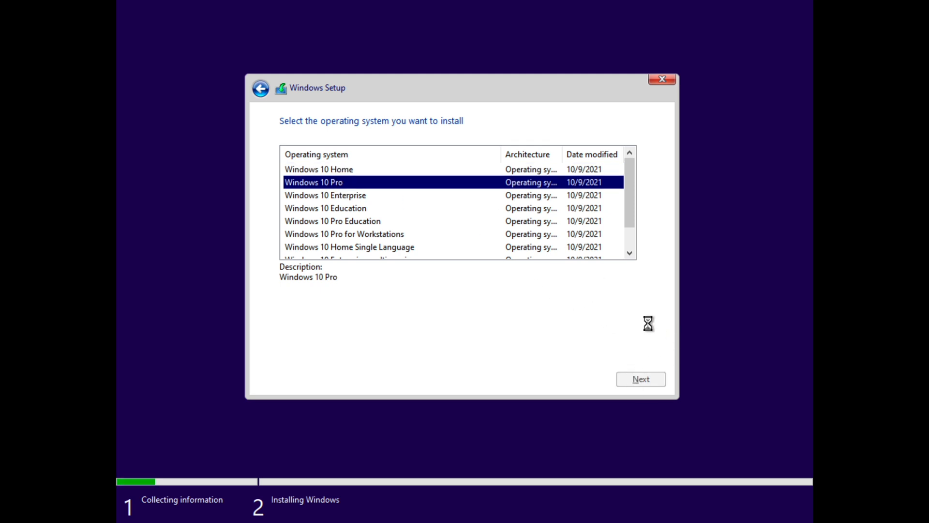
Choose a custom install onto the unallocated 128 GB Drive 0
left_click(641, 379)
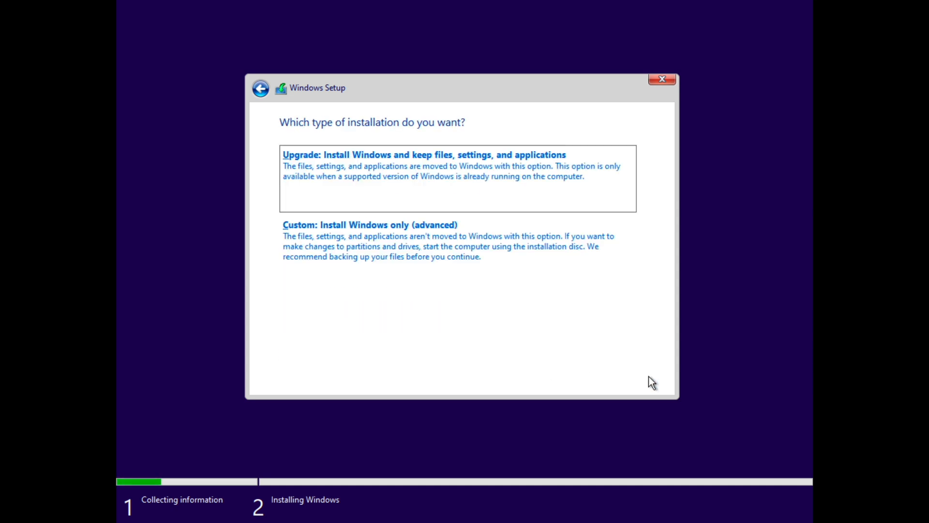
left_click(370, 225)
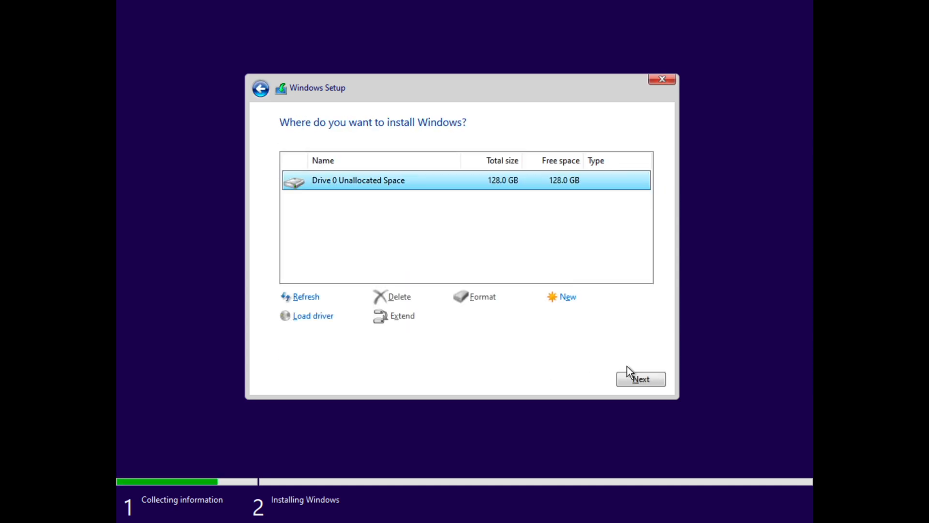
left_click(641, 379)
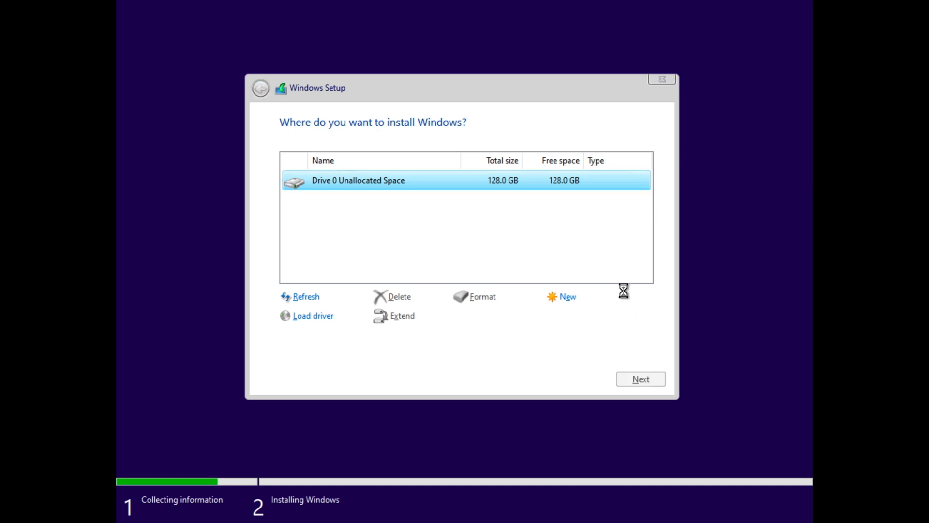
left_click(641, 379)
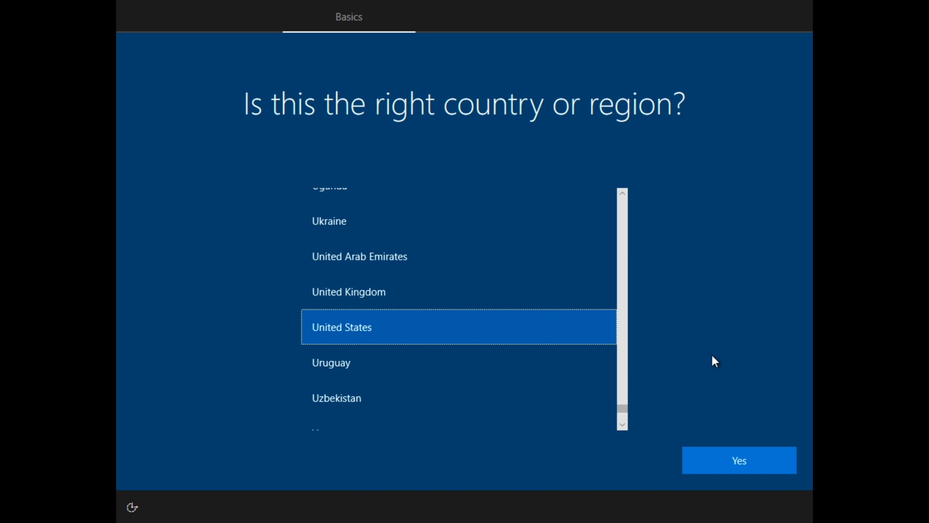
mouse_move(747, 367)
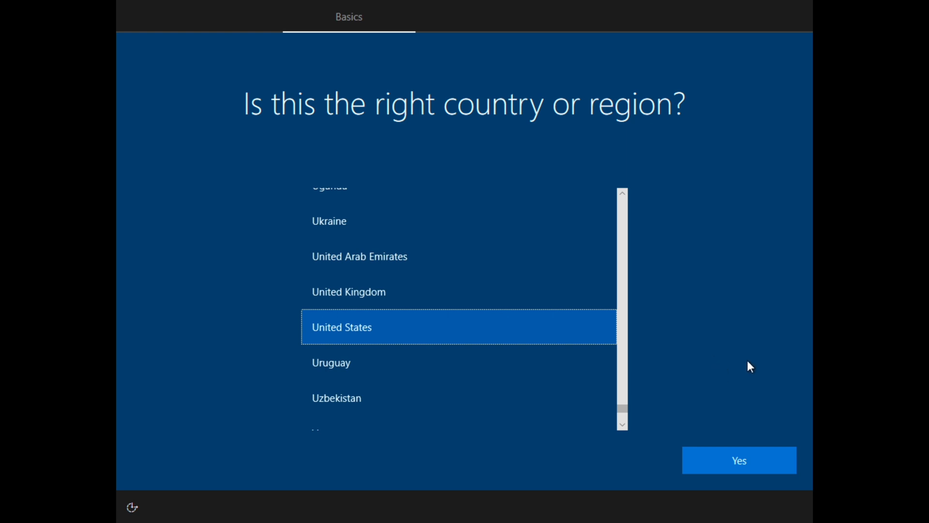
mouse_move(766, 450)
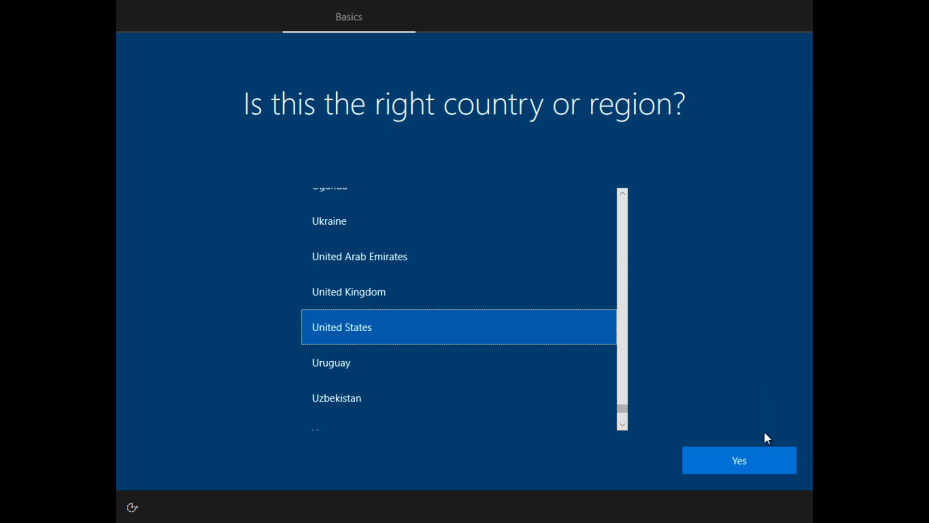
Confirm United States region and US keyboard, skipping a second keyboard layout
left_click(740, 460)
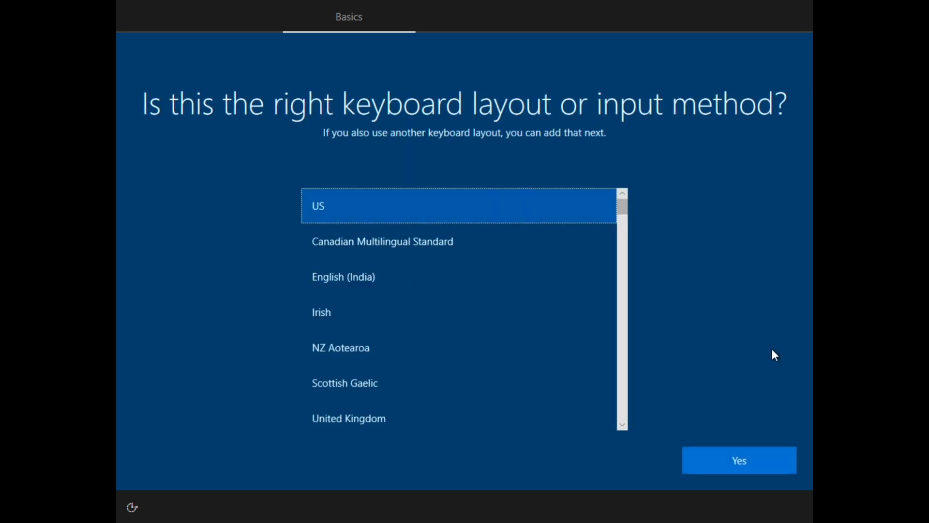
mouse_move(697, 309)
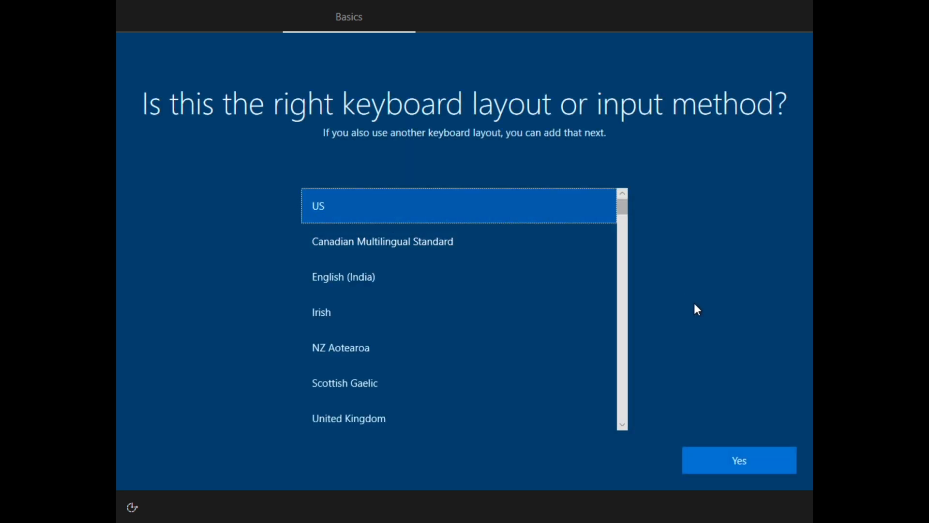
mouse_move(709, 452)
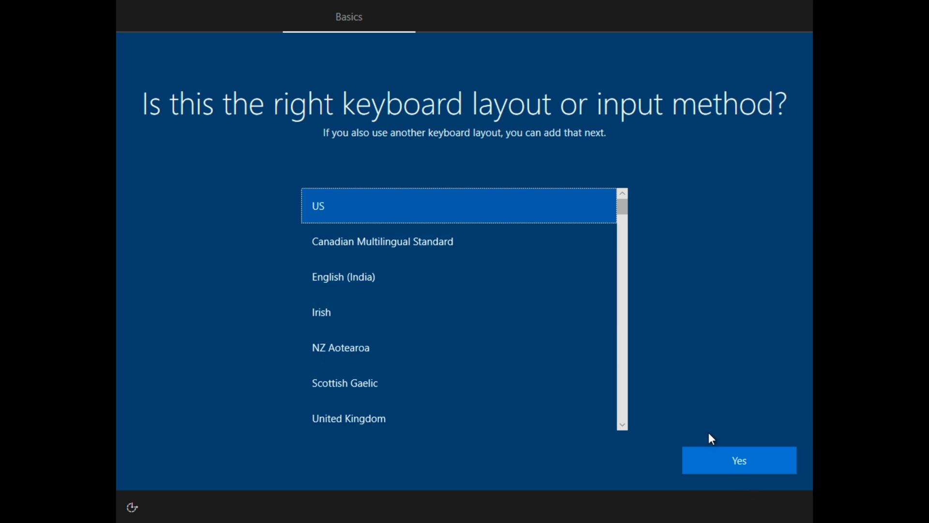
left_click(740, 460)
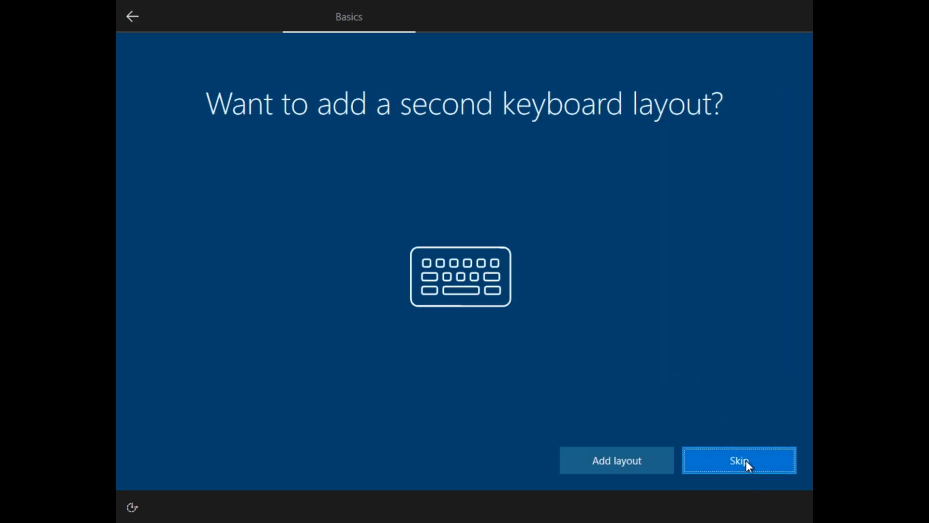
left_click(740, 460)
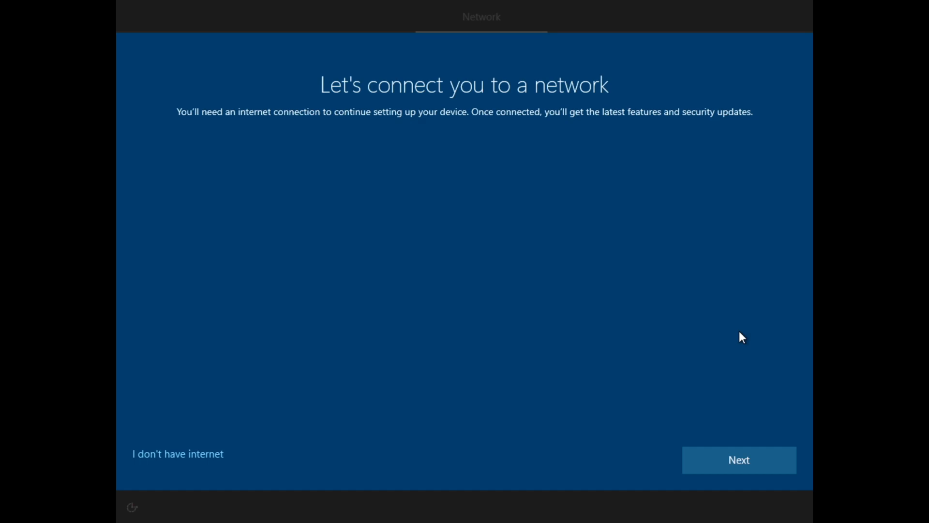
mouse_move(444, 16)
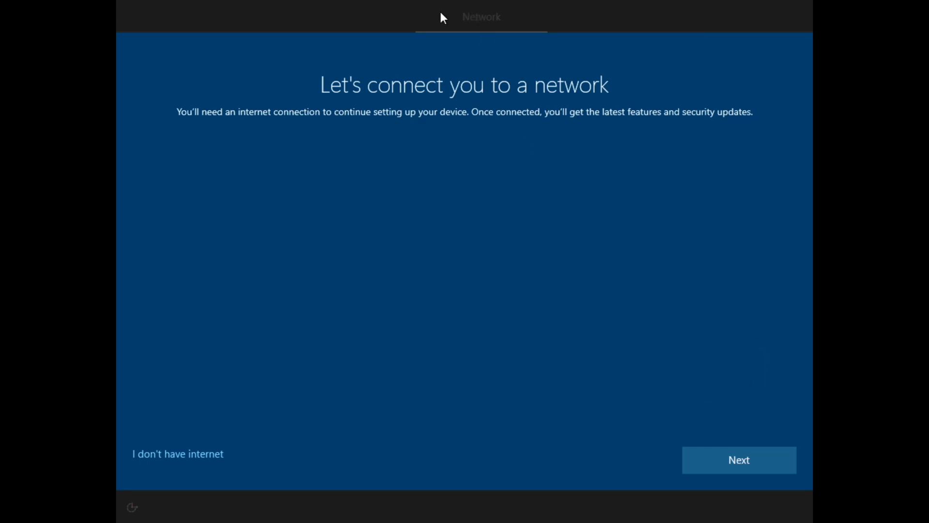
mouse_move(352, 8)
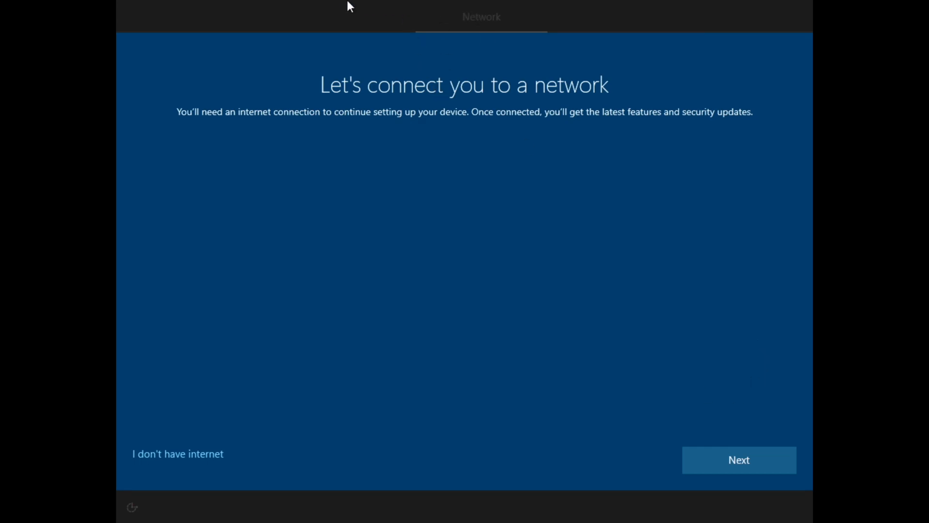
mouse_move(330, 10)
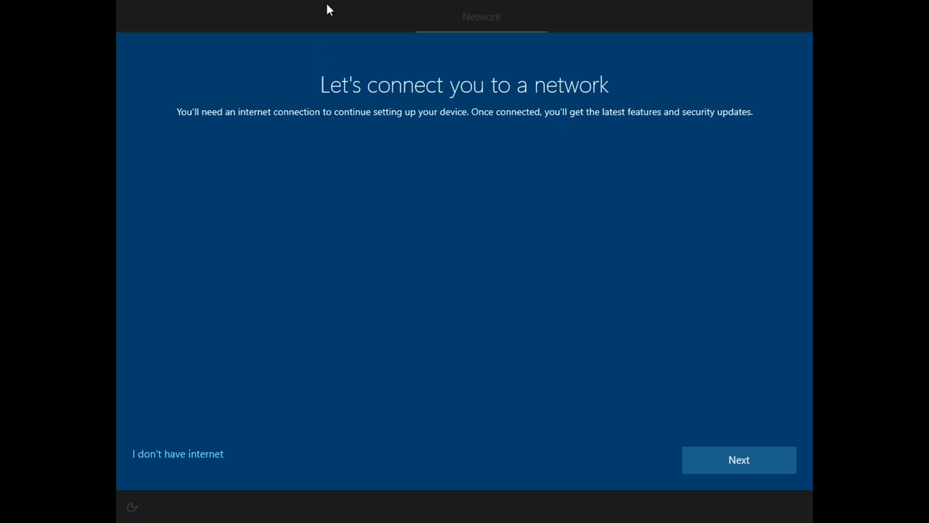
mouse_move(313, 213)
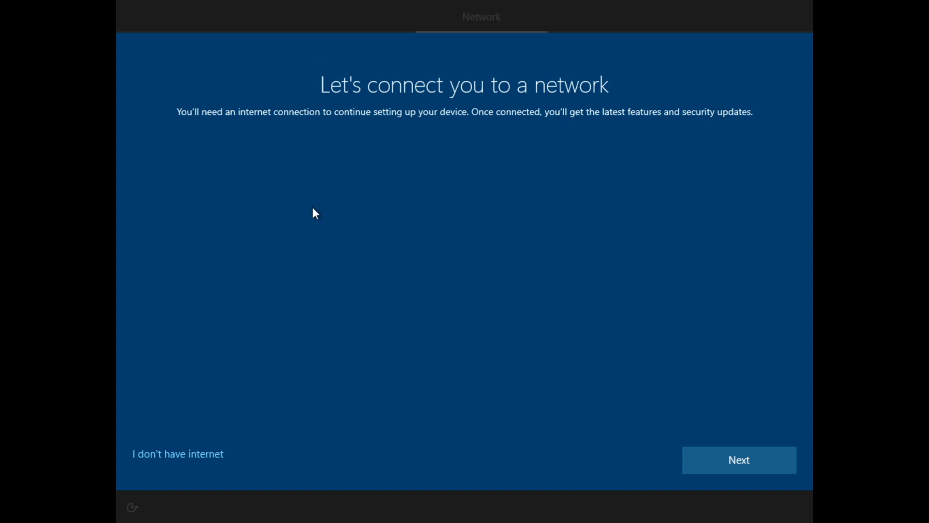
mouse_move(318, 8)
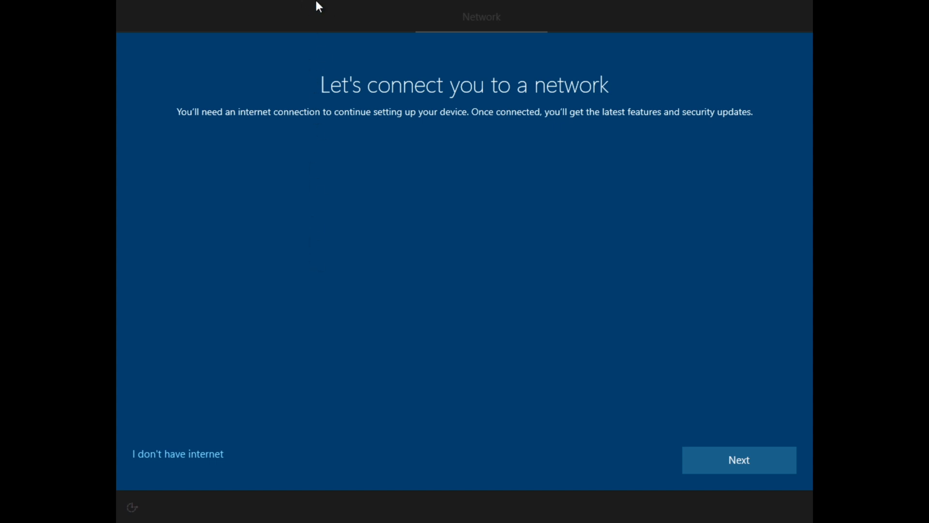
mouse_move(328, 166)
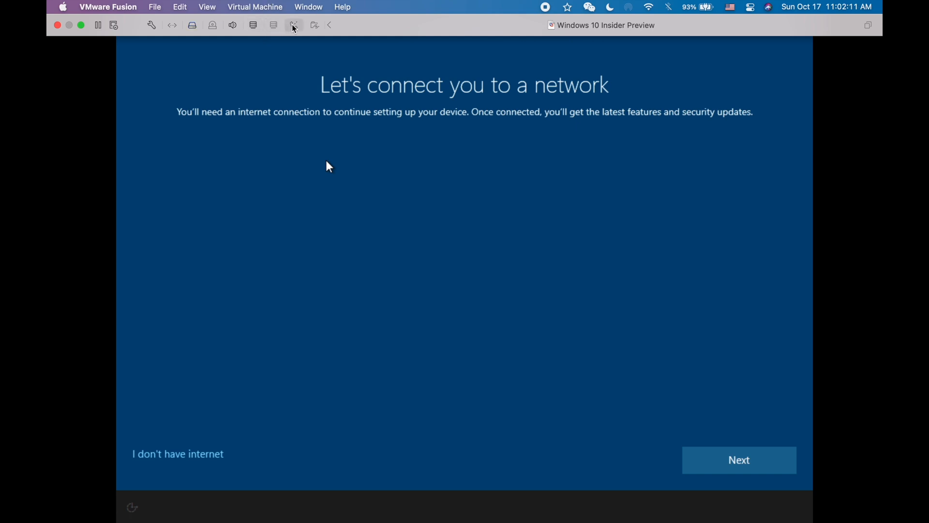
Connect the virtual machine to the network and continue past the network page
left_click(292, 24)
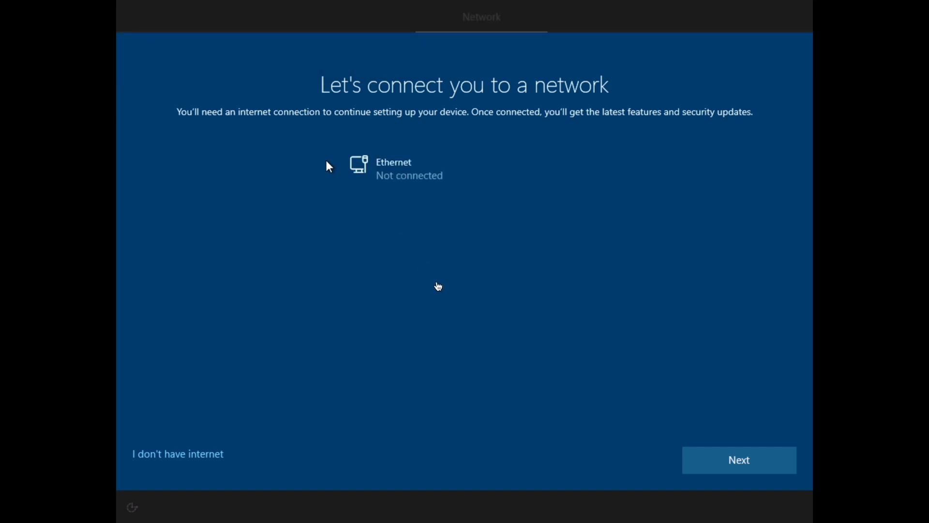
mouse_move(271, 128)
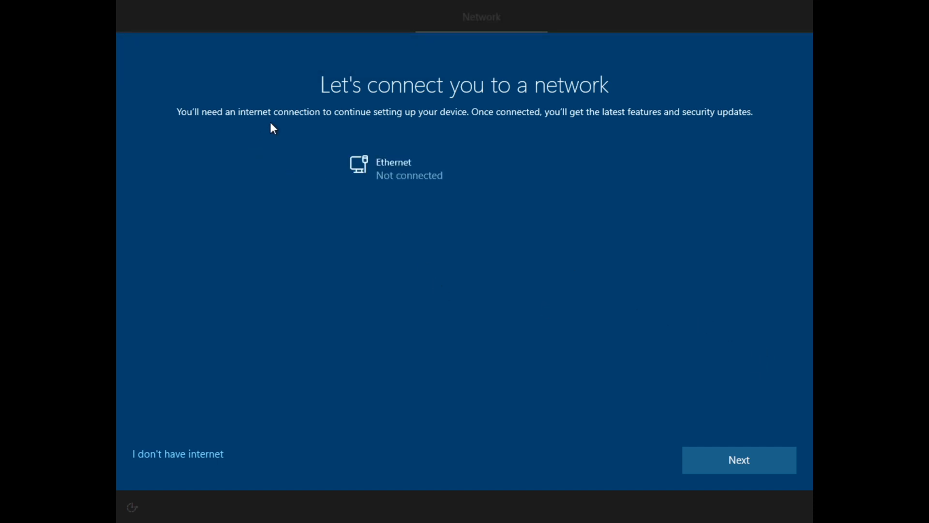
mouse_move(435, 193)
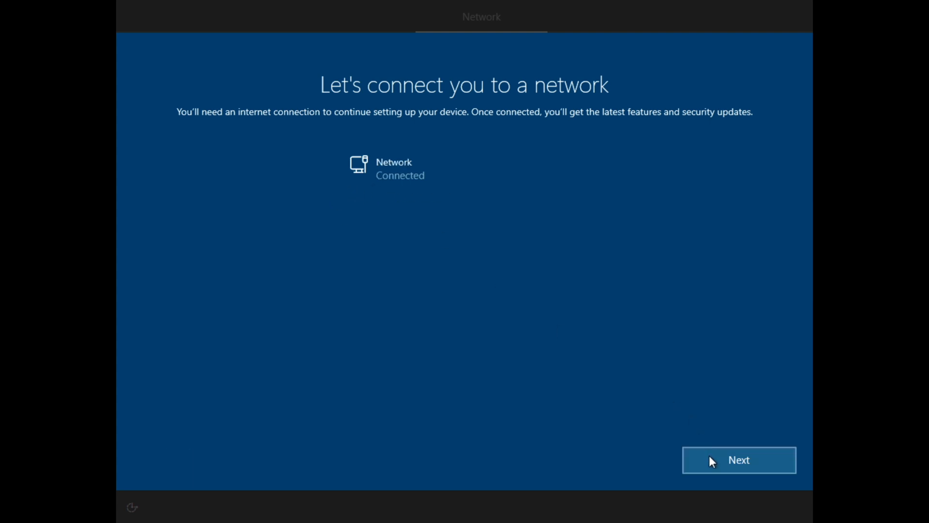
left_click(739, 459)
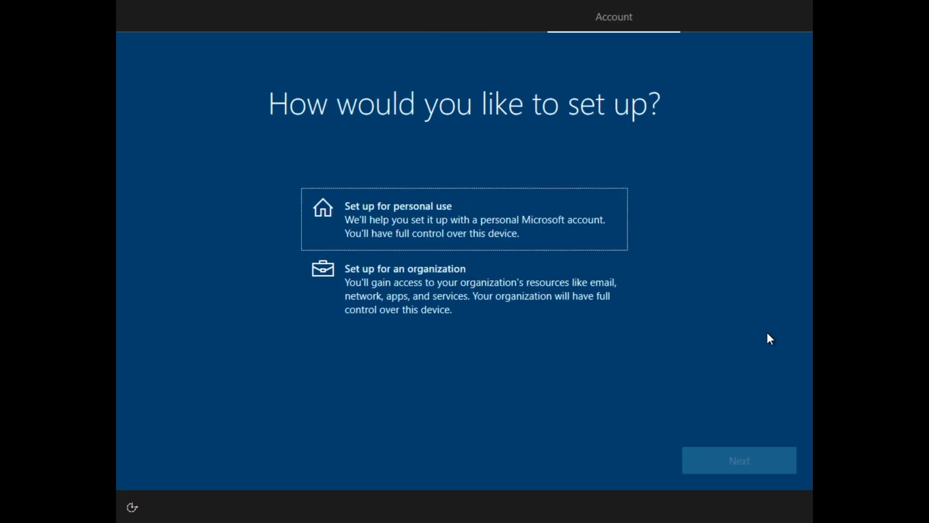
Choose personal use and sign in with the Microsoft account email and password
left_click(464, 219)
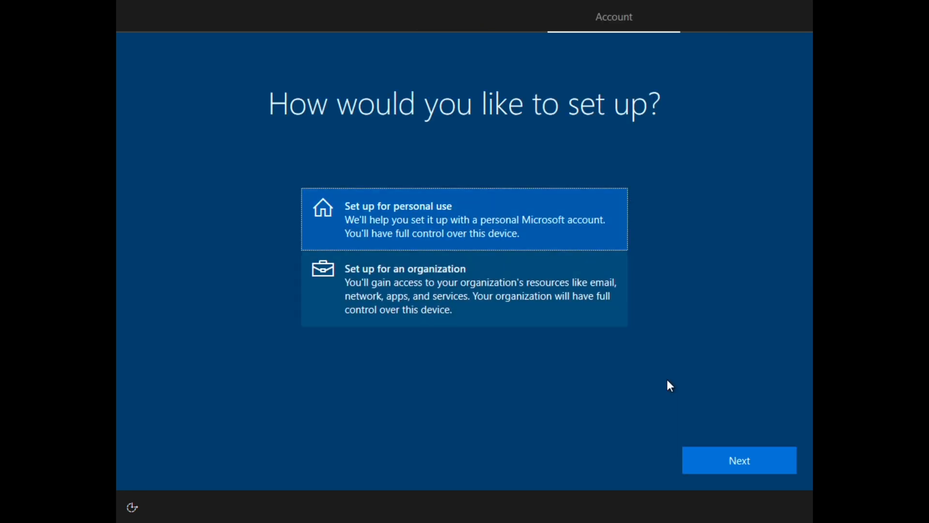
left_click(740, 460)
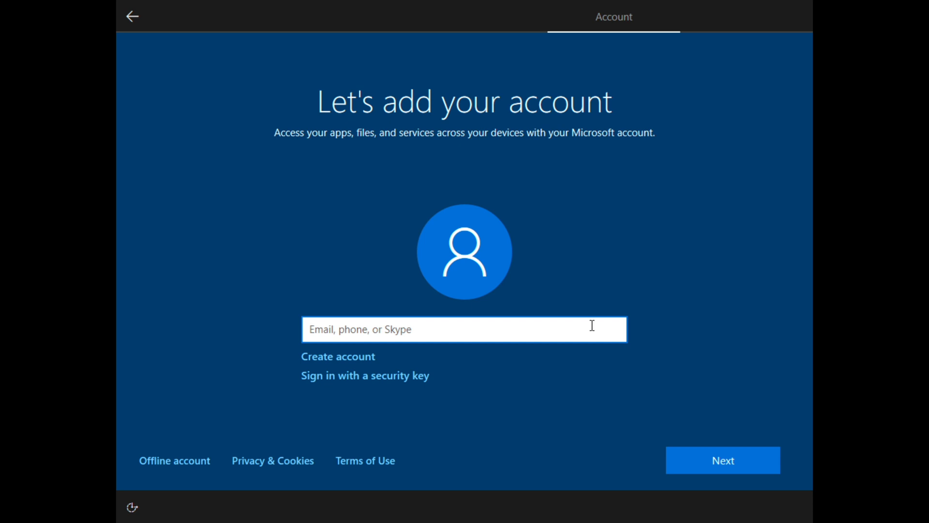
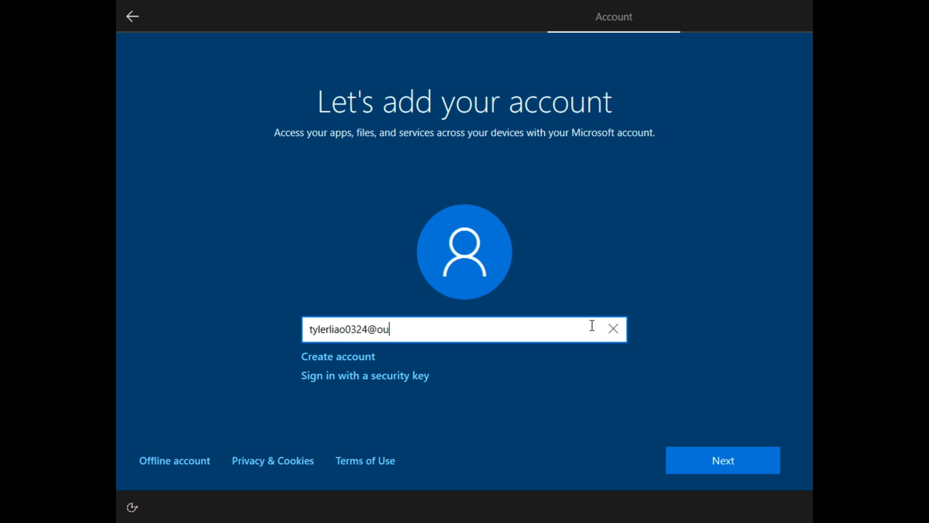
left_click(723, 460)
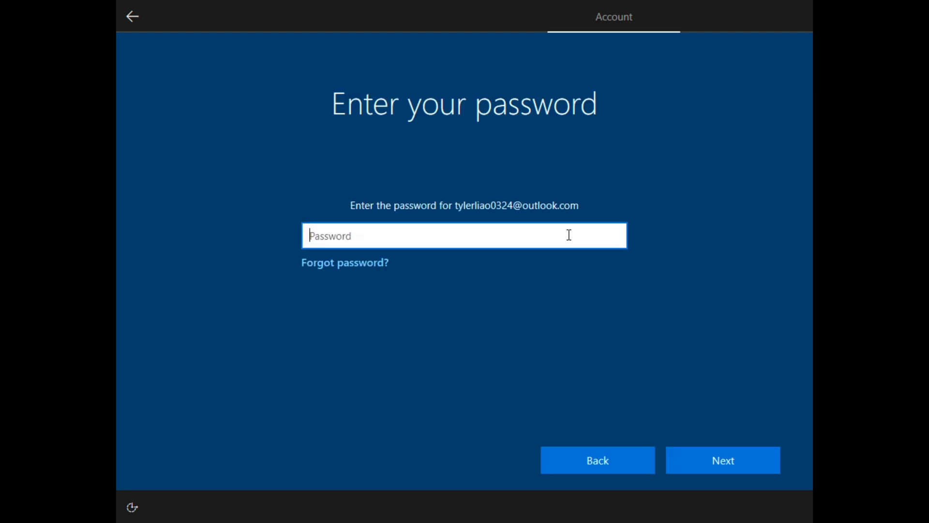
type("password")
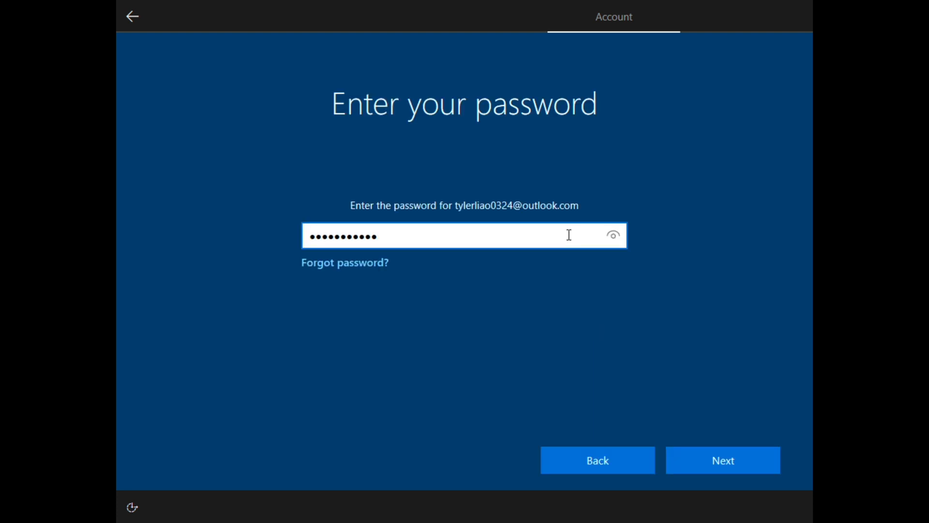
left_click(724, 460)
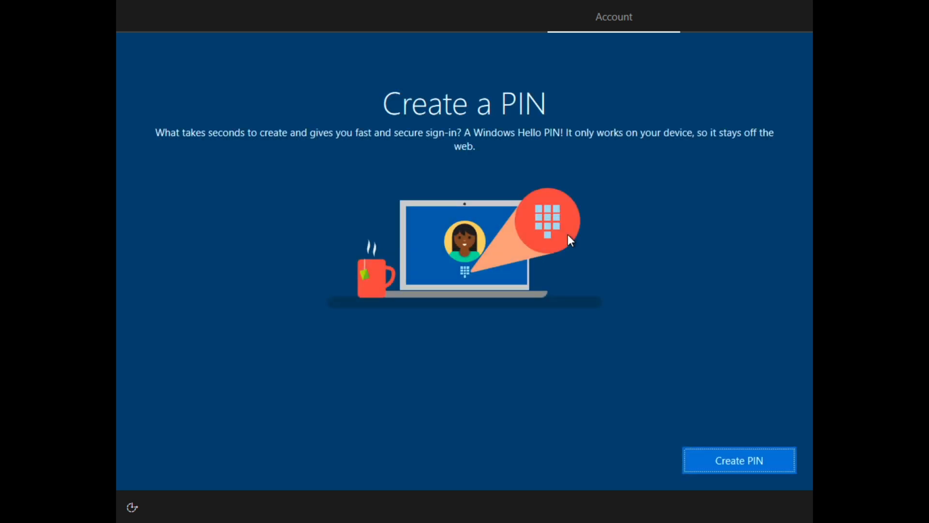
left_click(739, 460)
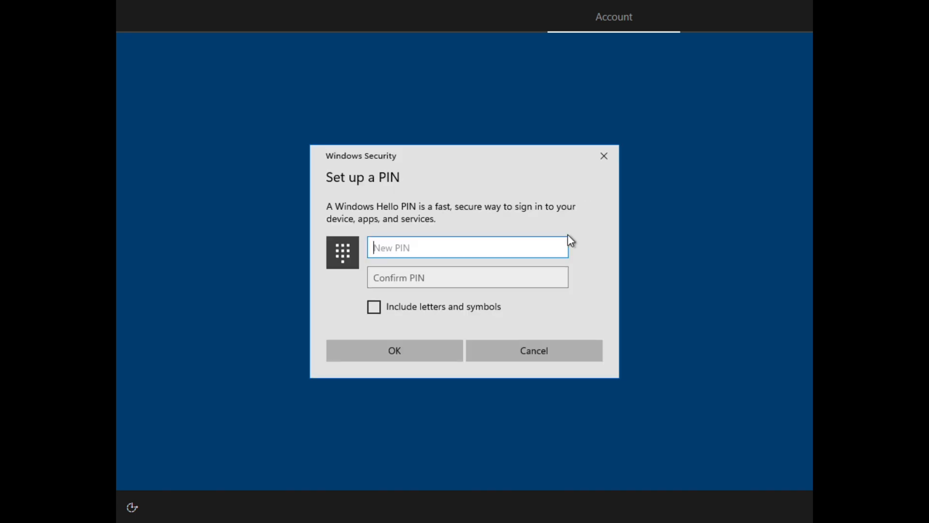
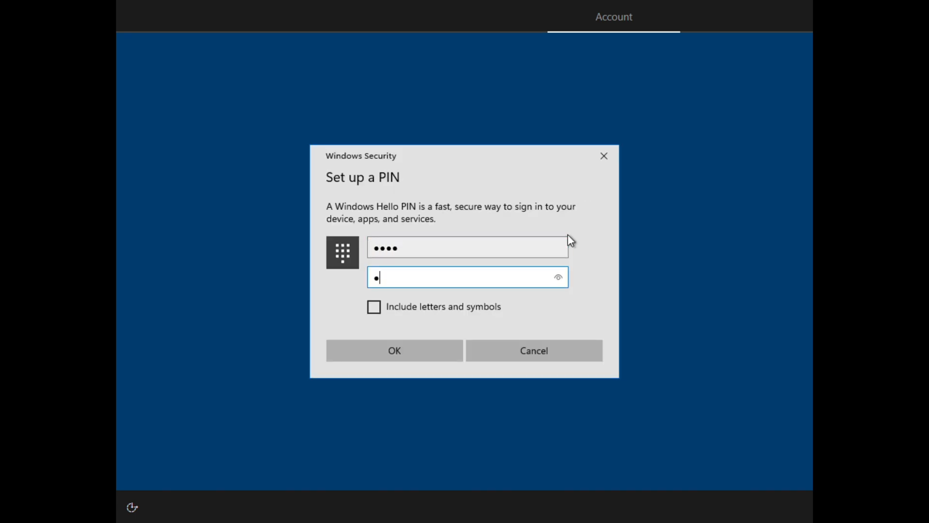
left_click(394, 350)
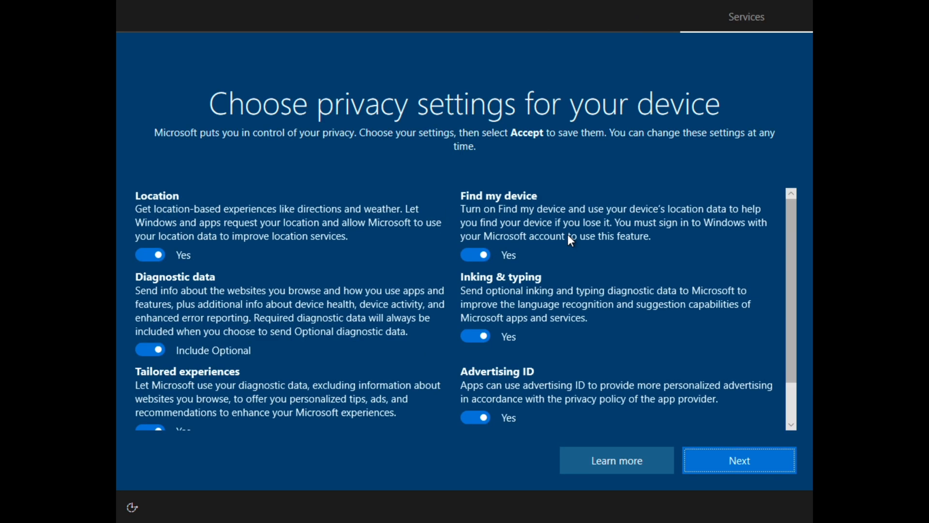
mouse_move(588, 260)
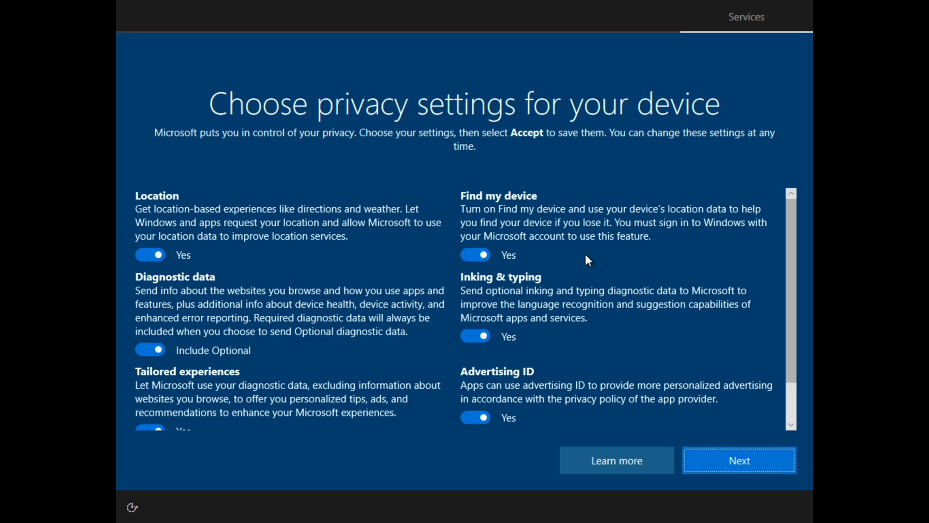
mouse_move(636, 340)
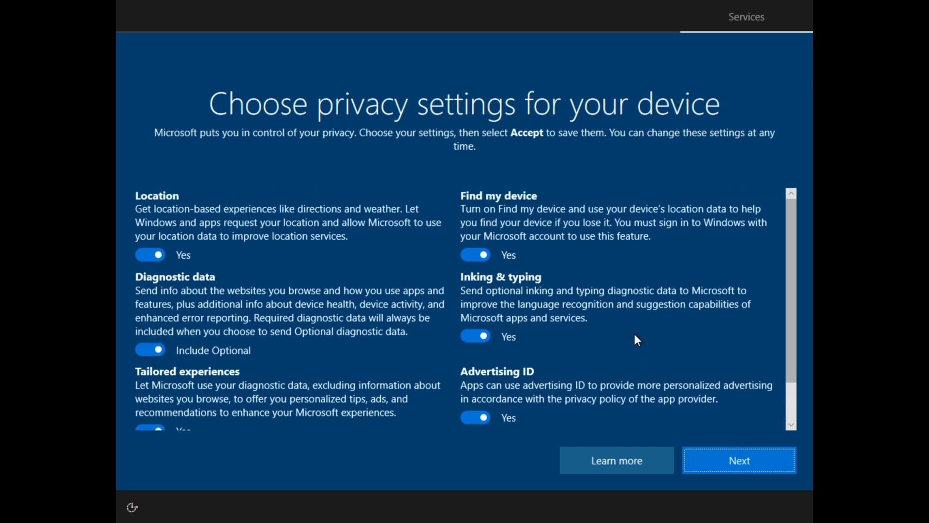
Accept the privacy settings with all toggles left on
left_click(739, 460)
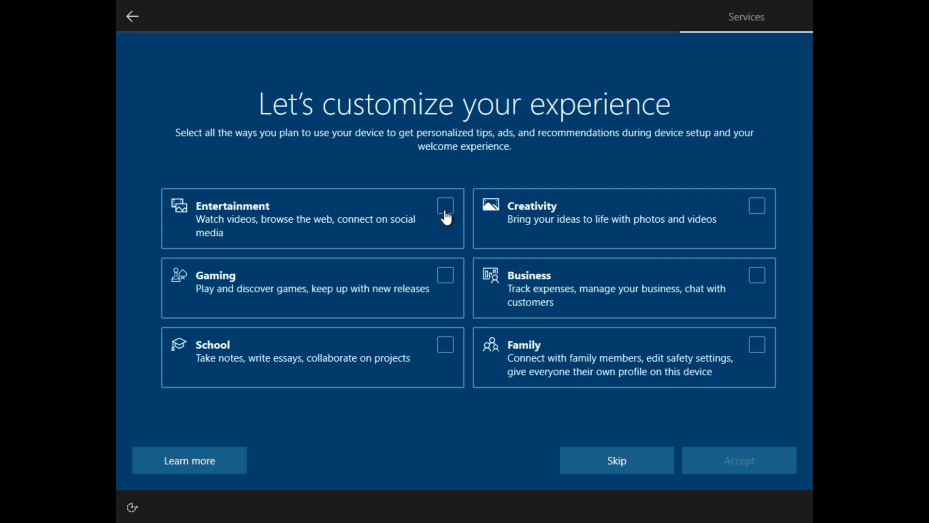
mouse_move(395, 195)
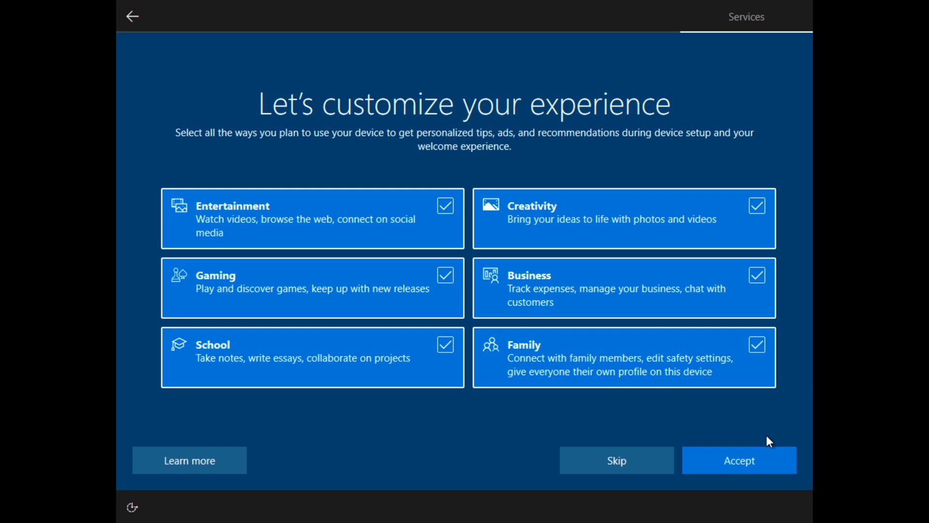
Accept Entertainment, Creativity, Gaming, Business, School and Family as usage categories
left_click(739, 460)
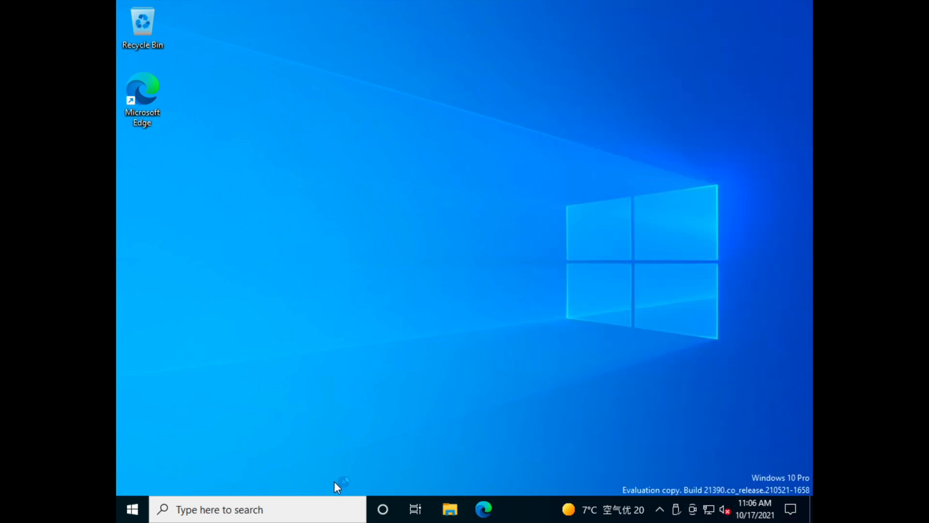
mouse_move(376, 472)
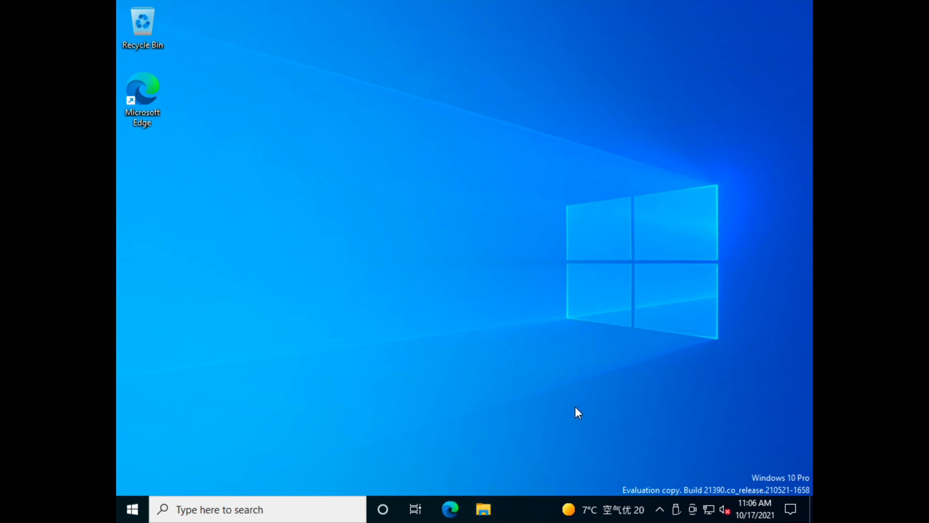
mouse_move(186, 105)
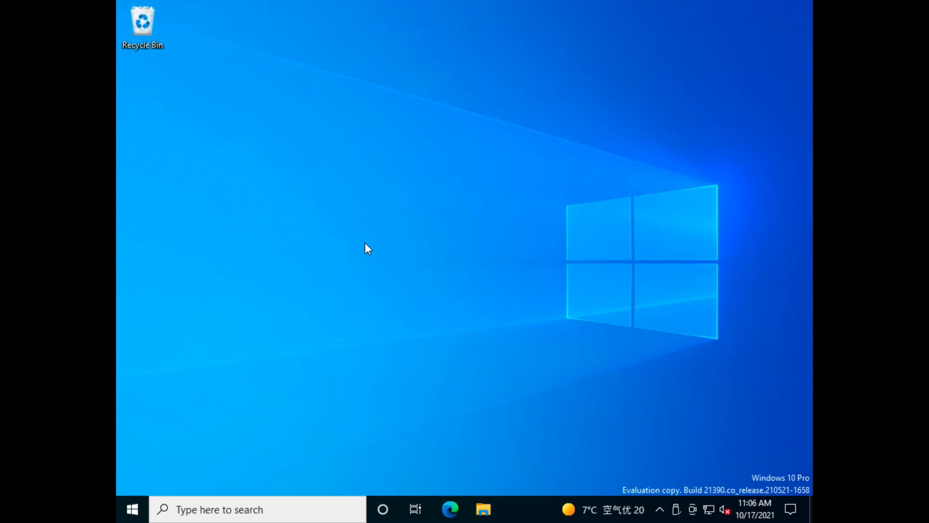
Close OneDrive from its tray icon menu and confirm the close
left_click(666, 510)
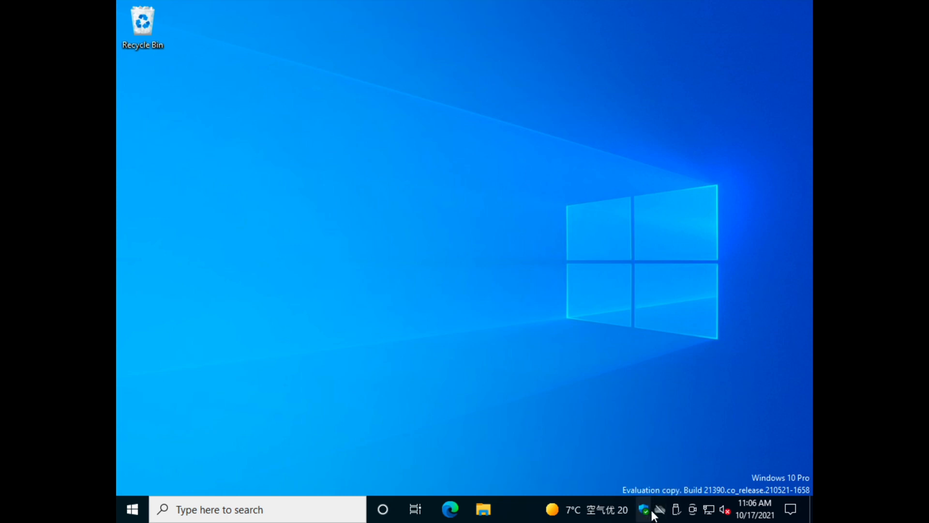
left_click(646, 509)
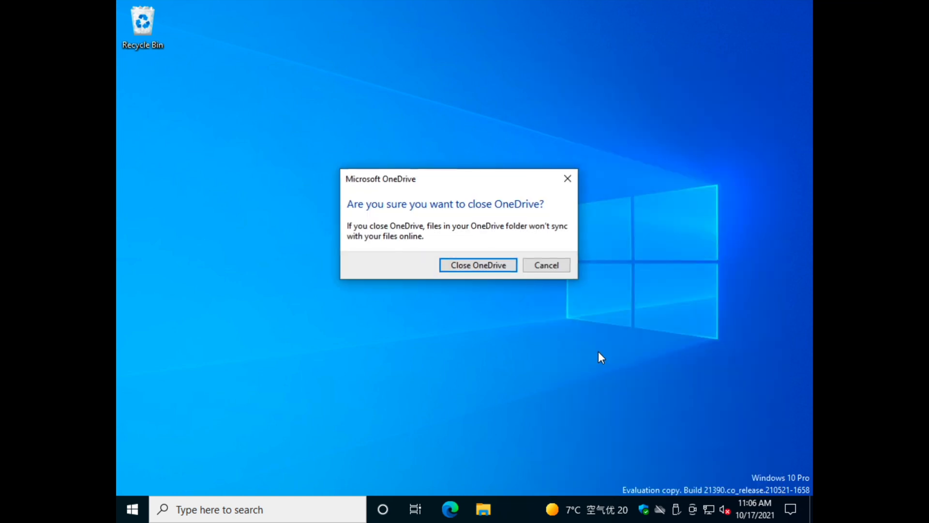
left_click(478, 265)
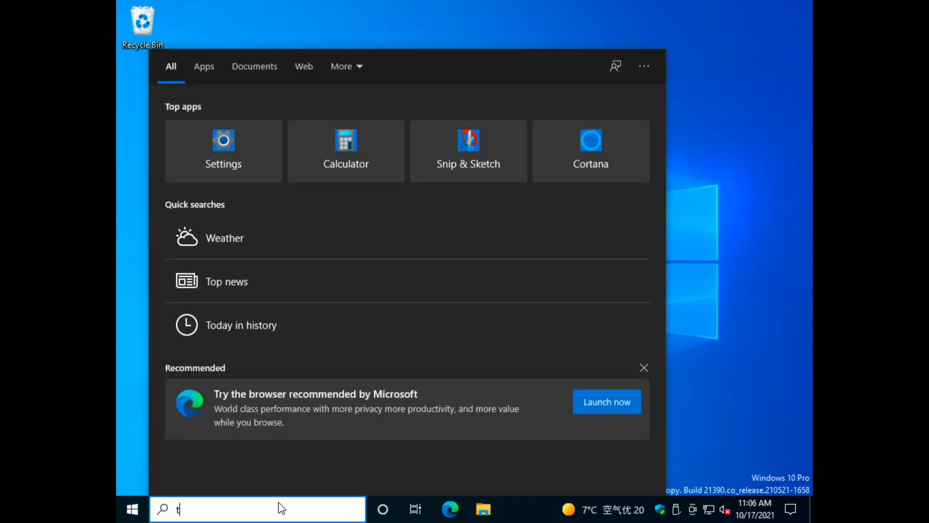
Search for Task Manager, expand it, and select Microsoft OneDrive on the Startup tab
type("t")
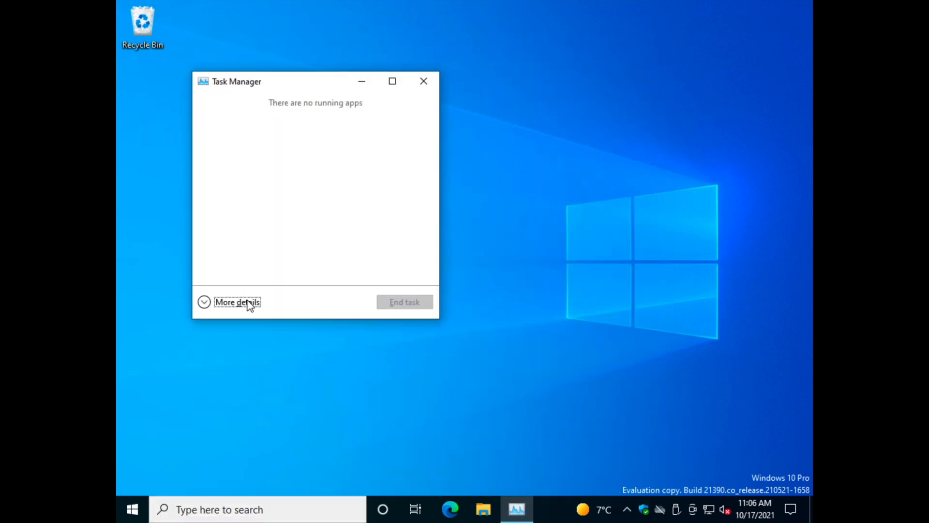
left_click(237, 302)
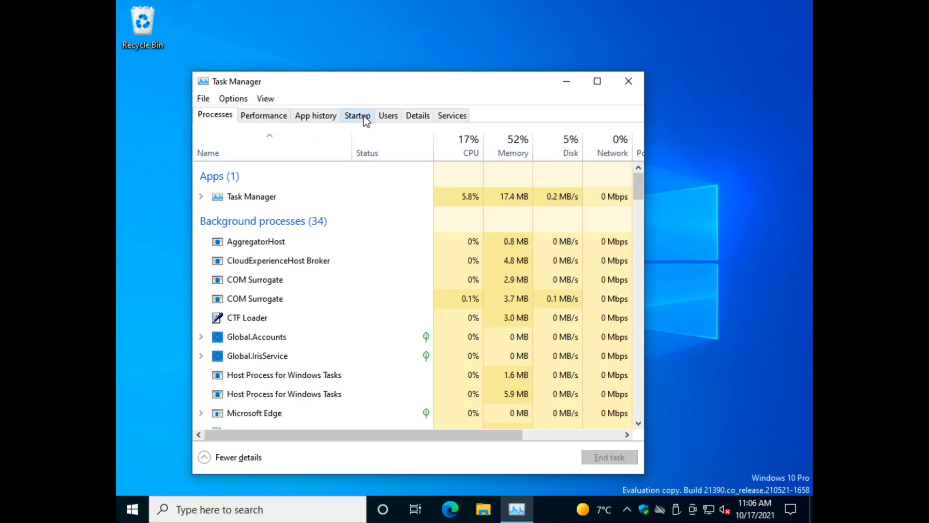
left_click(357, 115)
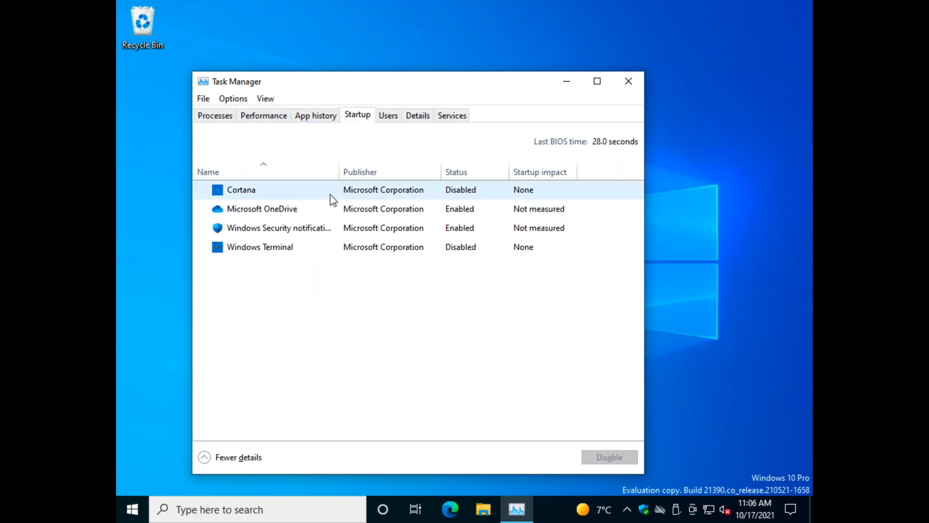
left_click(262, 208)
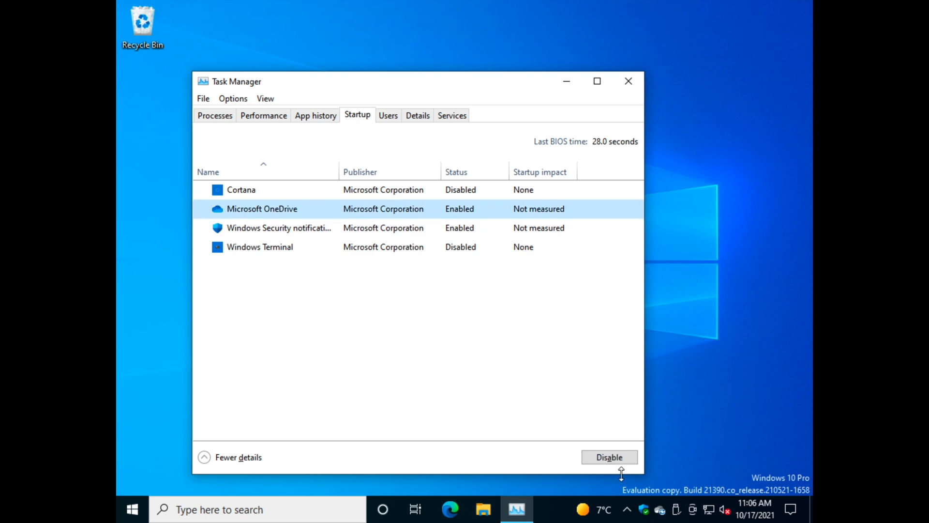